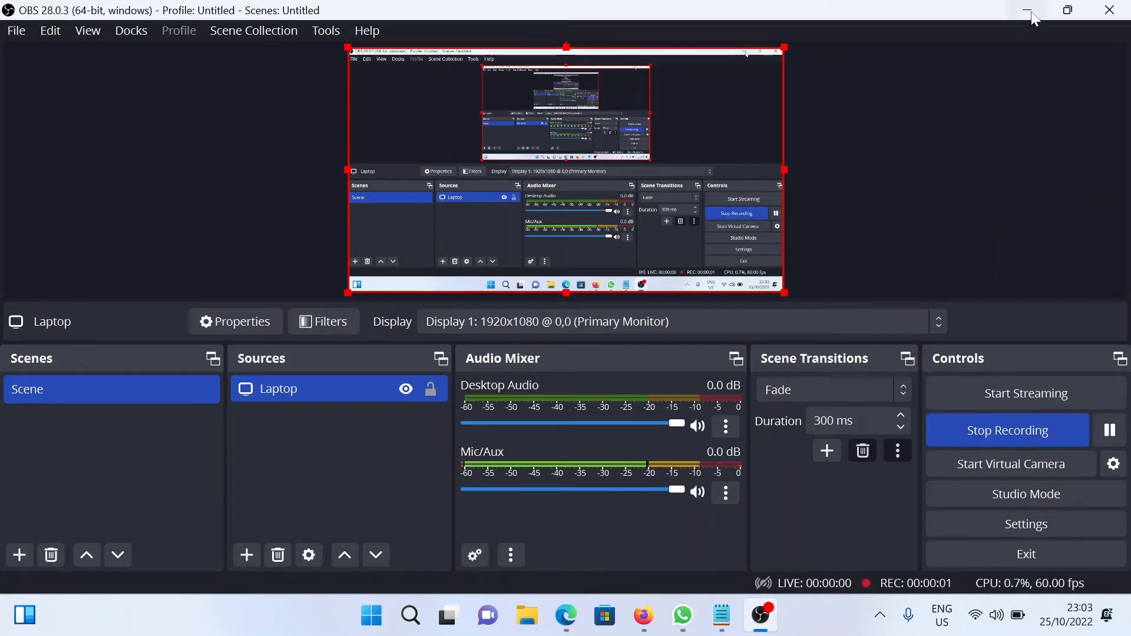
Open Display settings from the desktop, browse the resolution list, then close Settings.
{"action": "left_click", "coordinate": [1029, 10]}
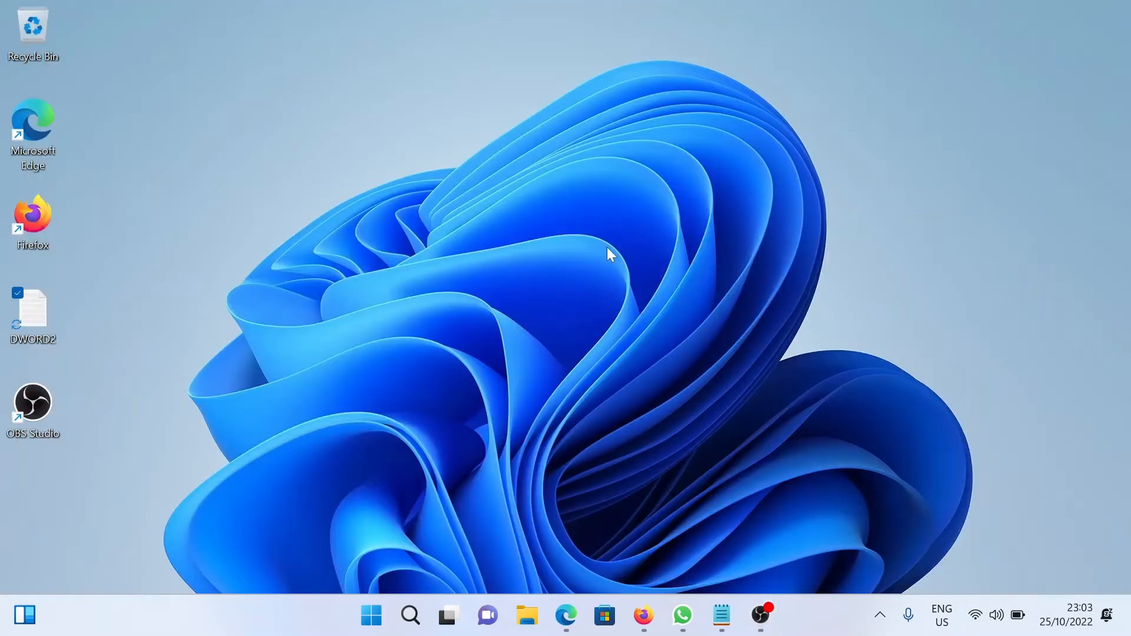
{"action": "right_click", "coordinate": [610, 254]}
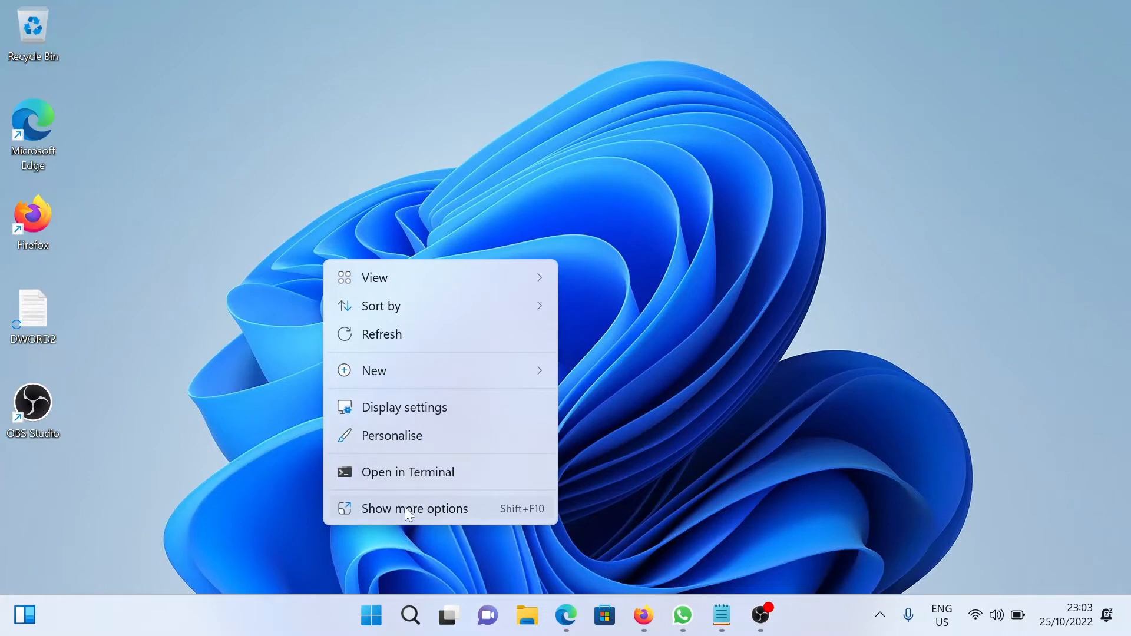
{"action": "left_click", "coordinate": [404, 407]}
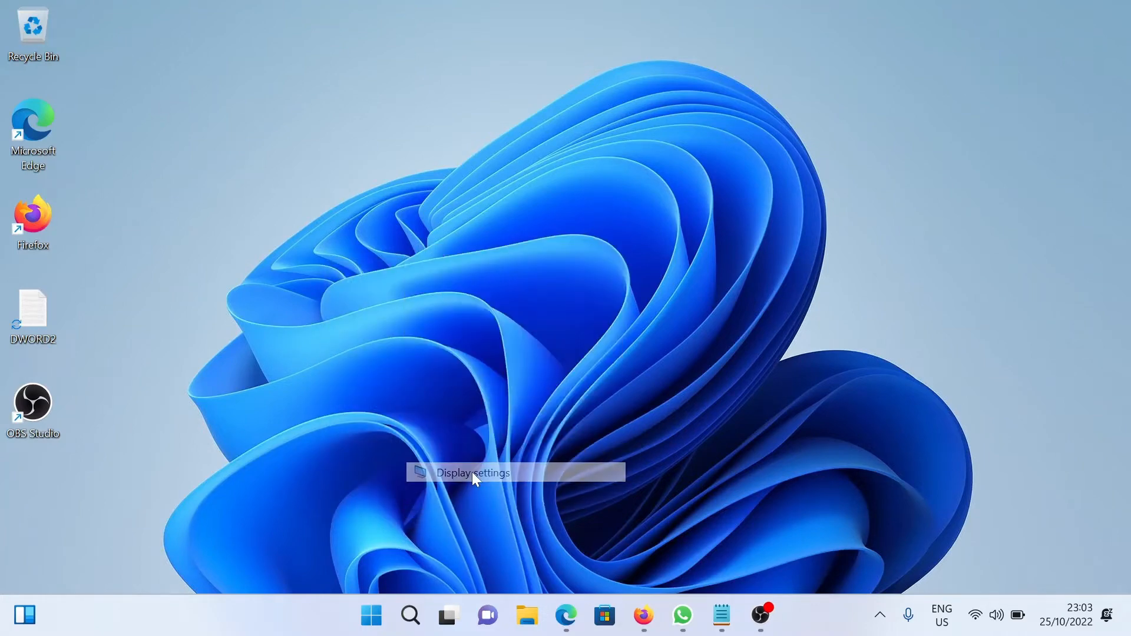
{"action": "left_click", "coordinate": [473, 473]}
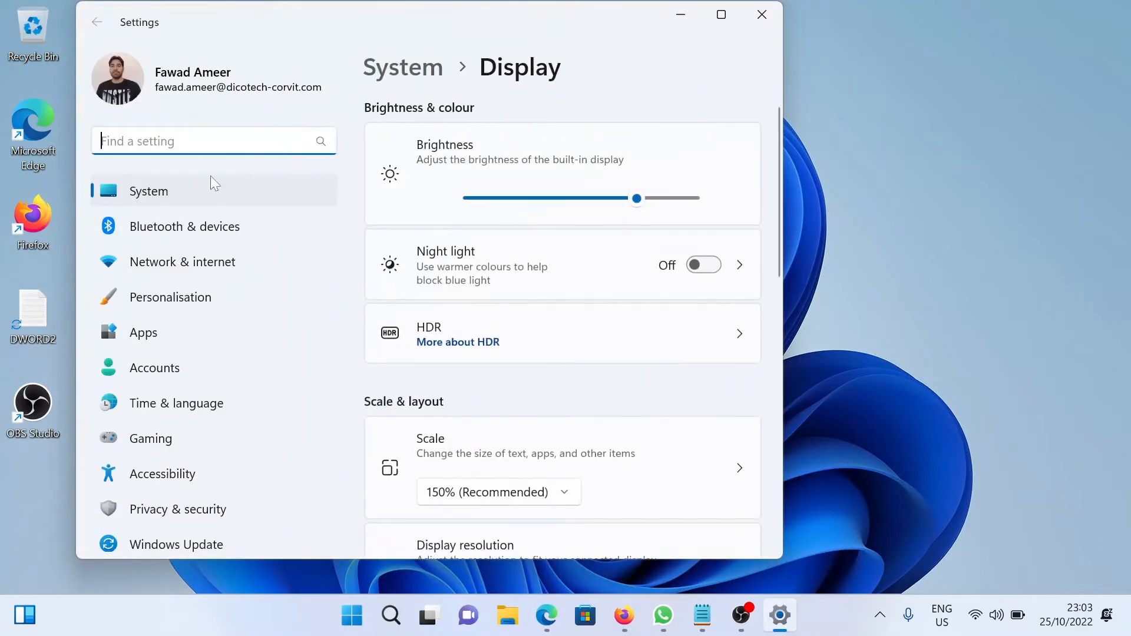
{"action": "scroll", "scroll_direction": "down", "scroll_amount": 3}
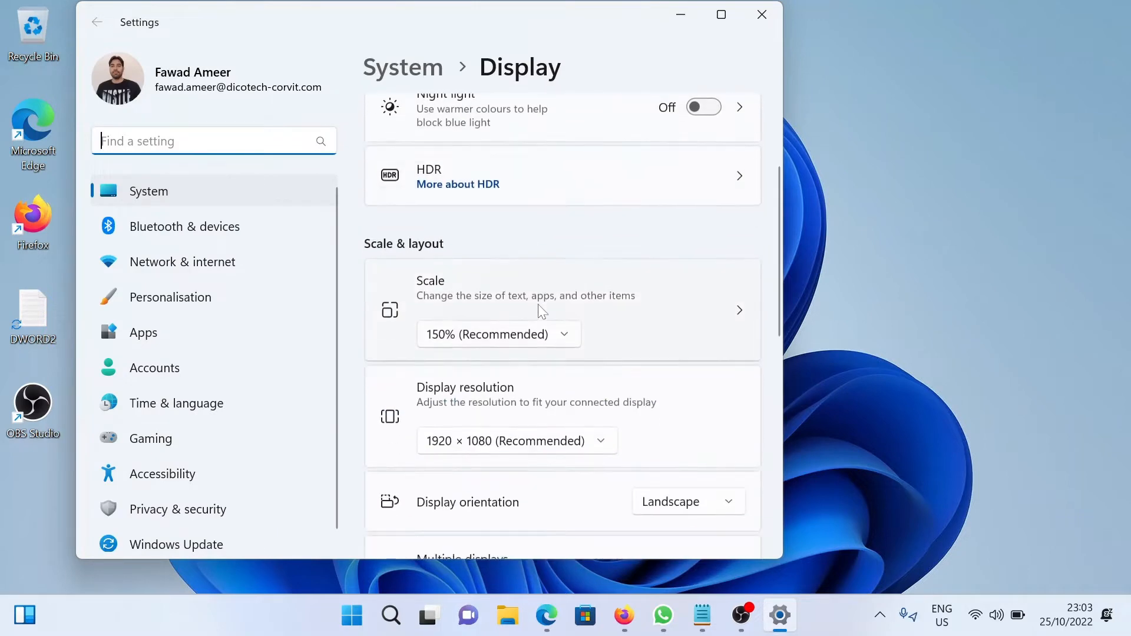
{"action": "left_click", "coordinate": [517, 440]}
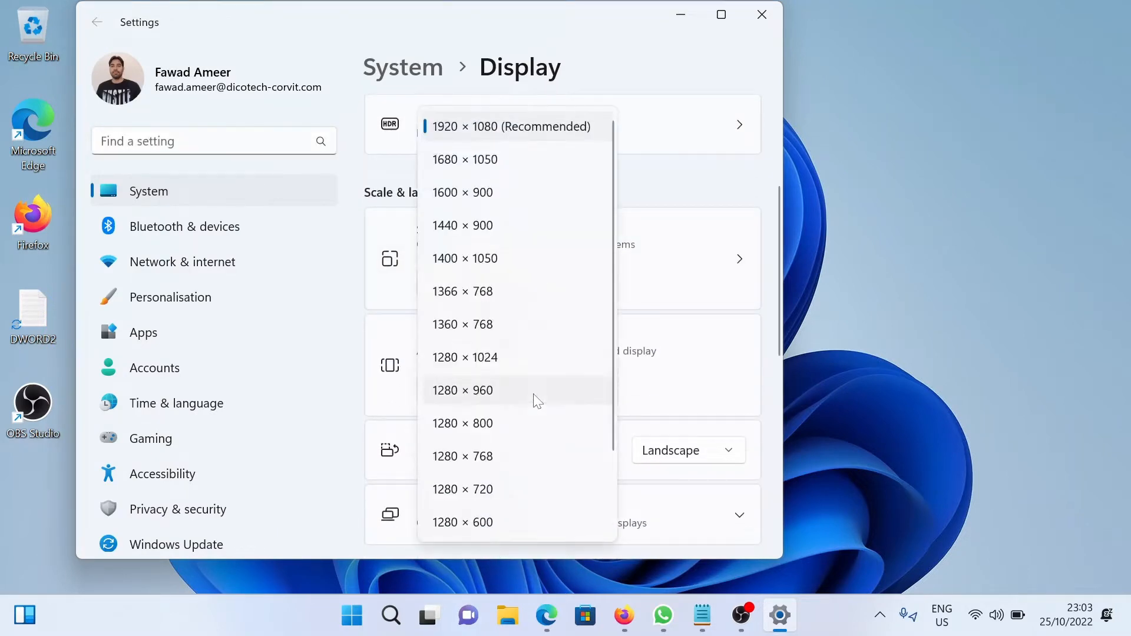
{"action": "left_click", "coordinate": [760, 13]}
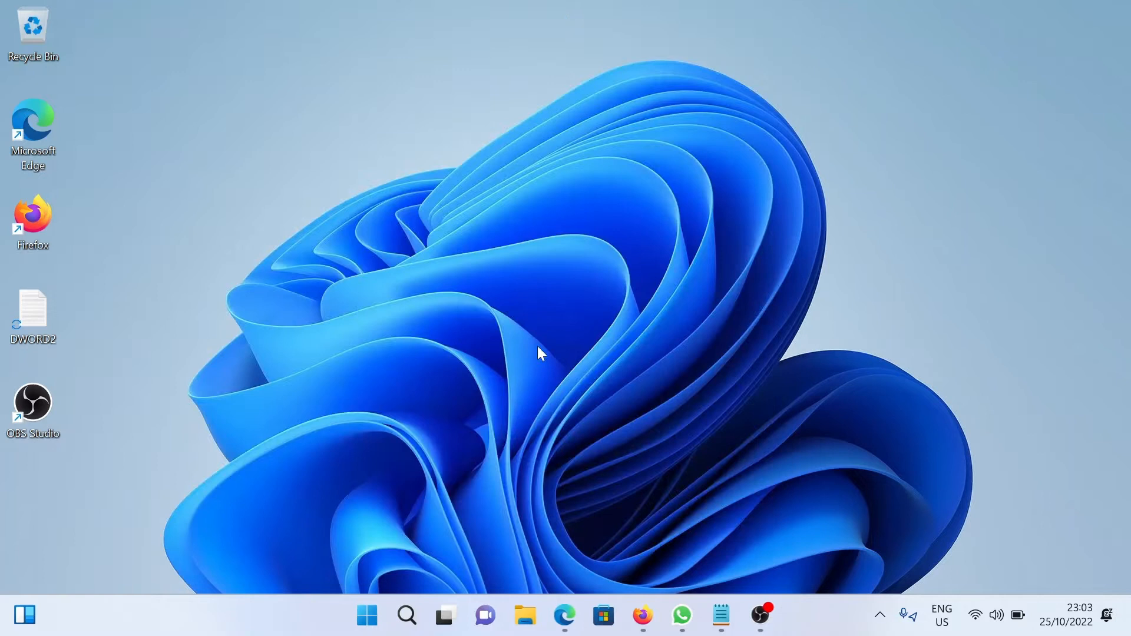
Search Start for 'vpn settings' to reach the Network & internet VPN page.
{"action": "left_click", "coordinate": [366, 615]}
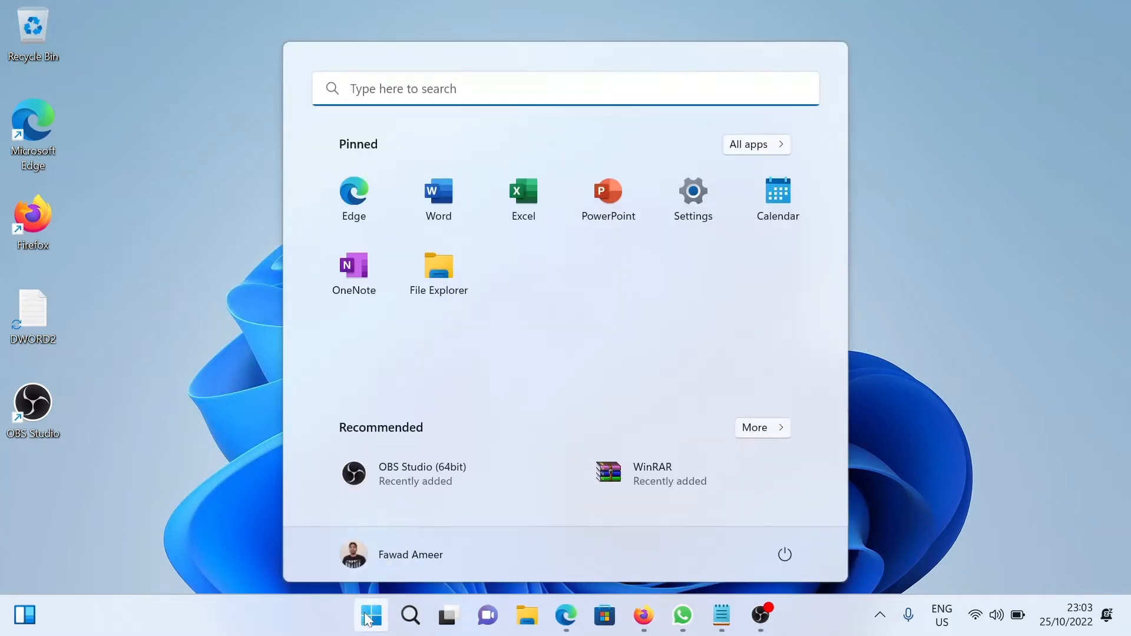
{"action": "type", "text": "vpn settings"}
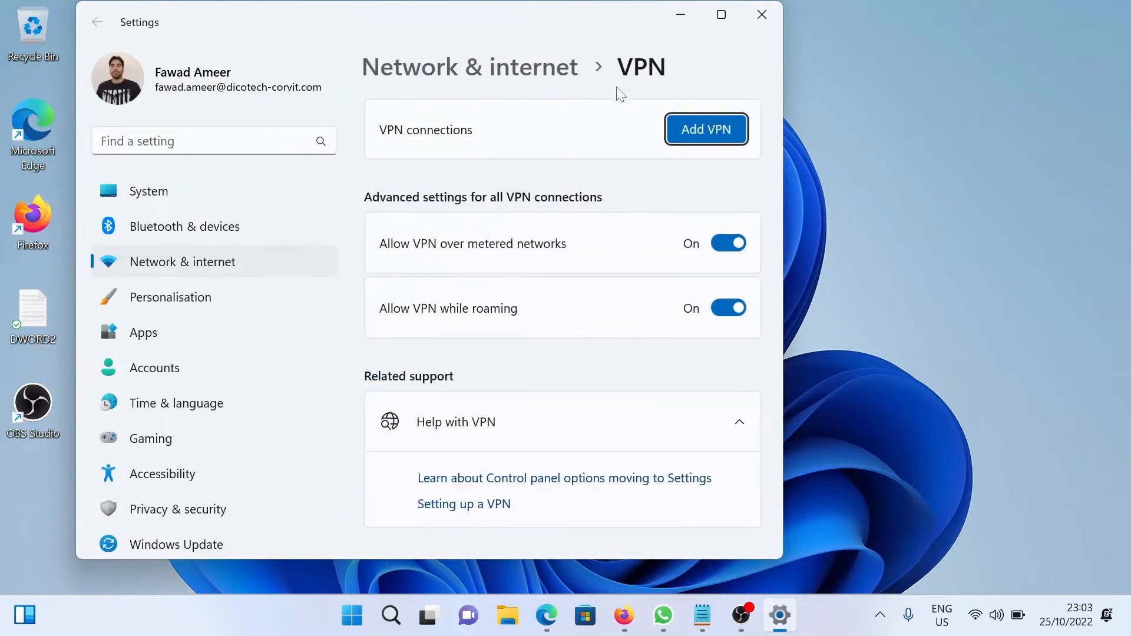
Add a VPN named Office with the server address copied from the Notepad notes.
{"action": "left_click", "coordinate": [706, 129]}
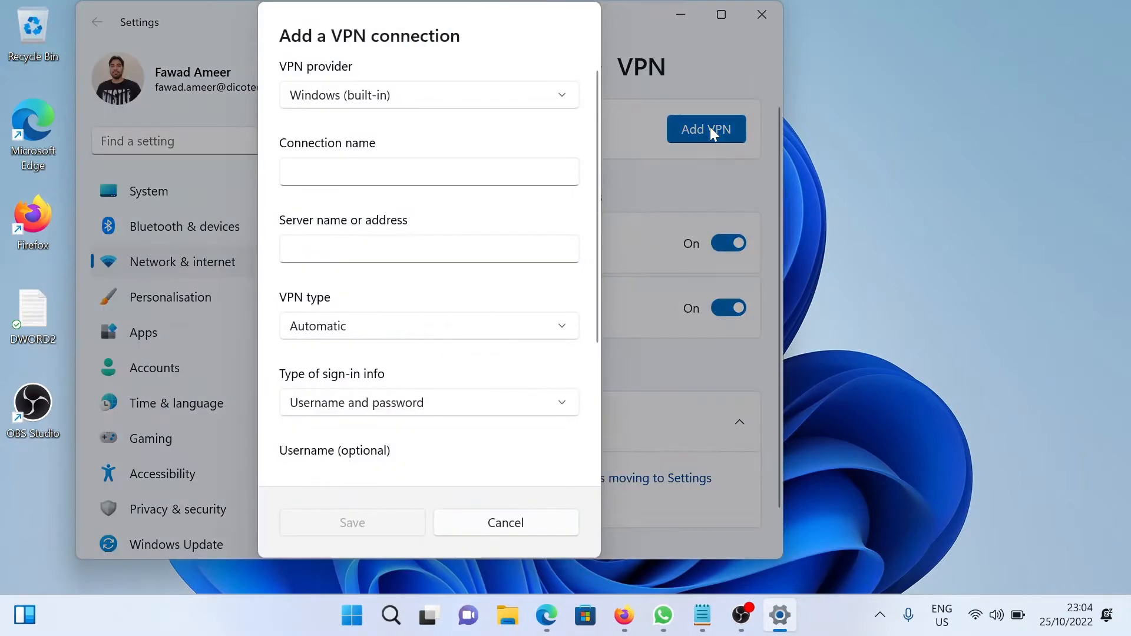
{"action": "left_click", "coordinate": [428, 171]}
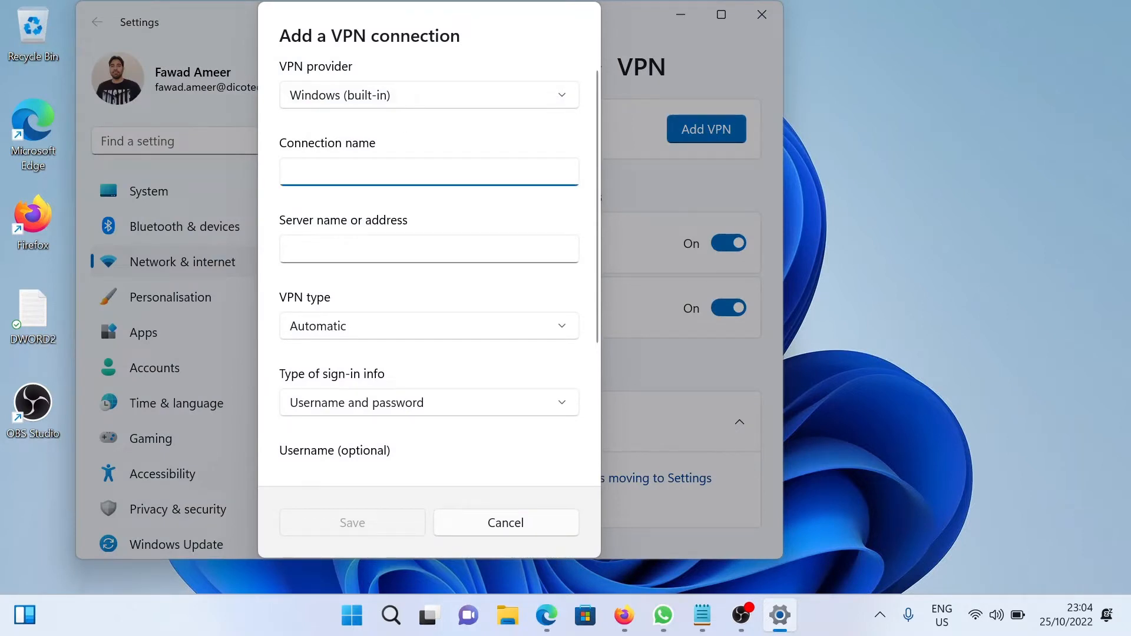
{"action": "type", "text": "Office"}
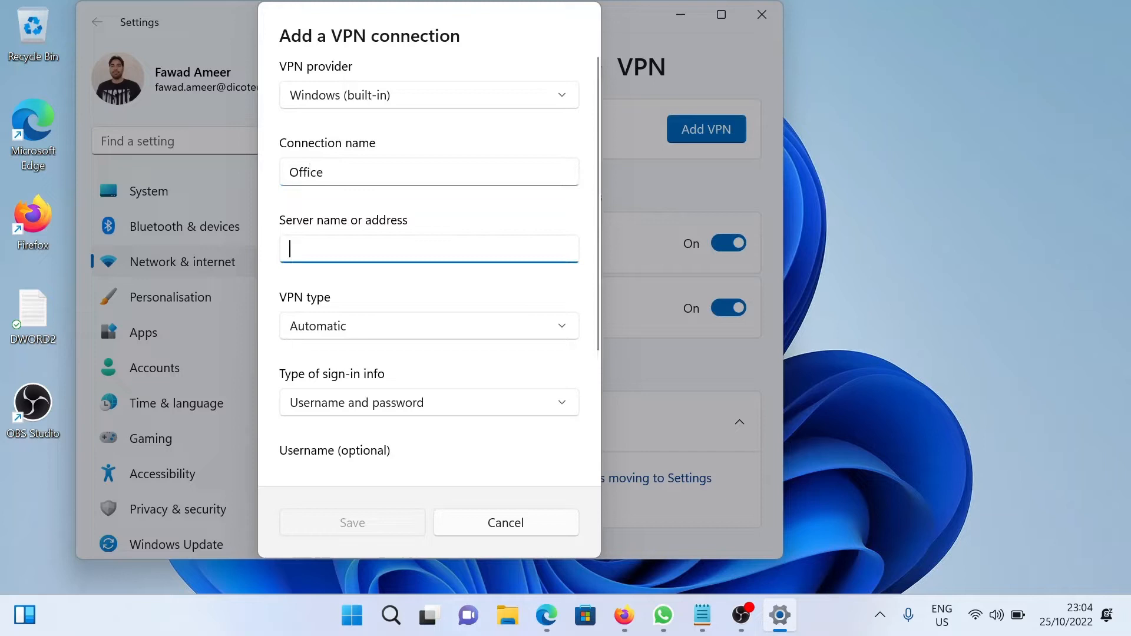
{"action": "mouse_move", "coordinate": [701, 615]}
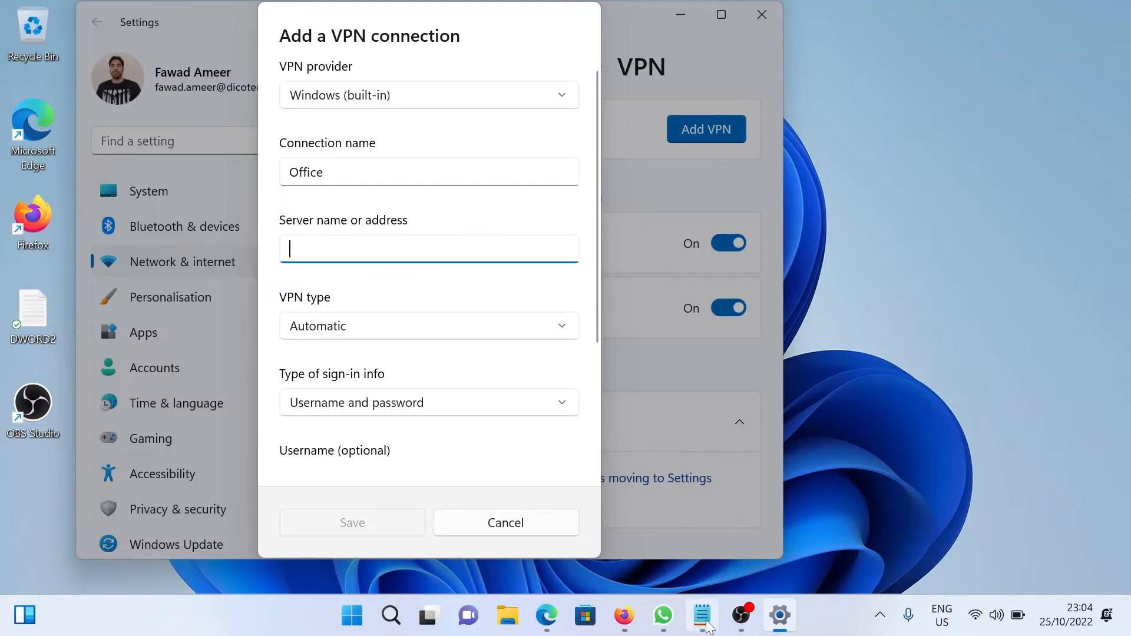
{"action": "left_click", "coordinate": [701, 615]}
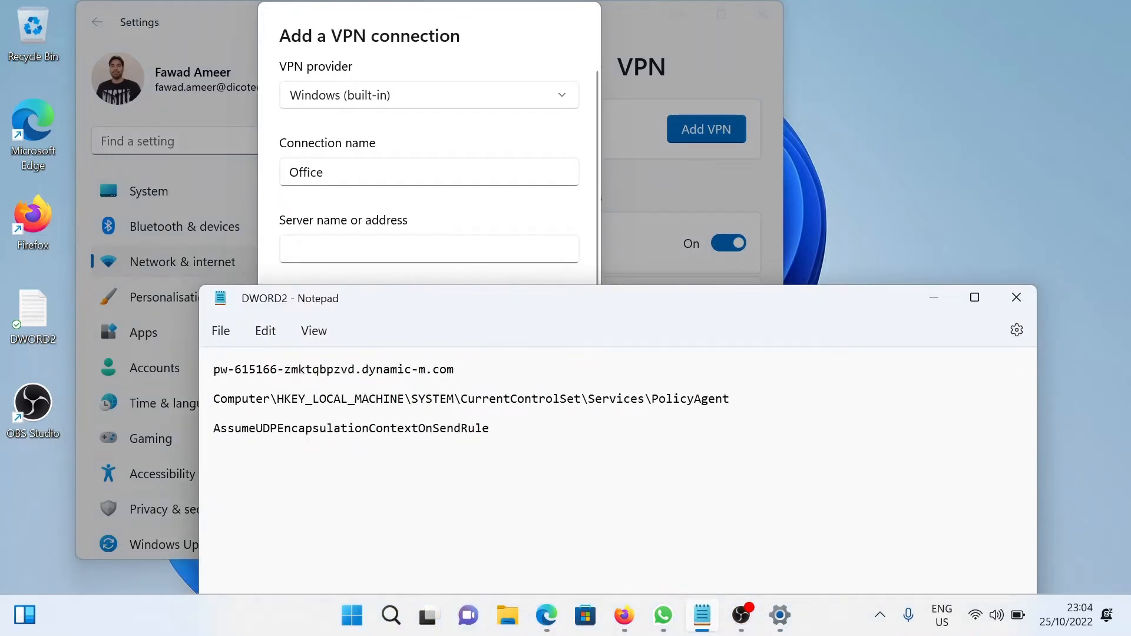
{"action": "triple_click", "coordinate": [332, 370]}
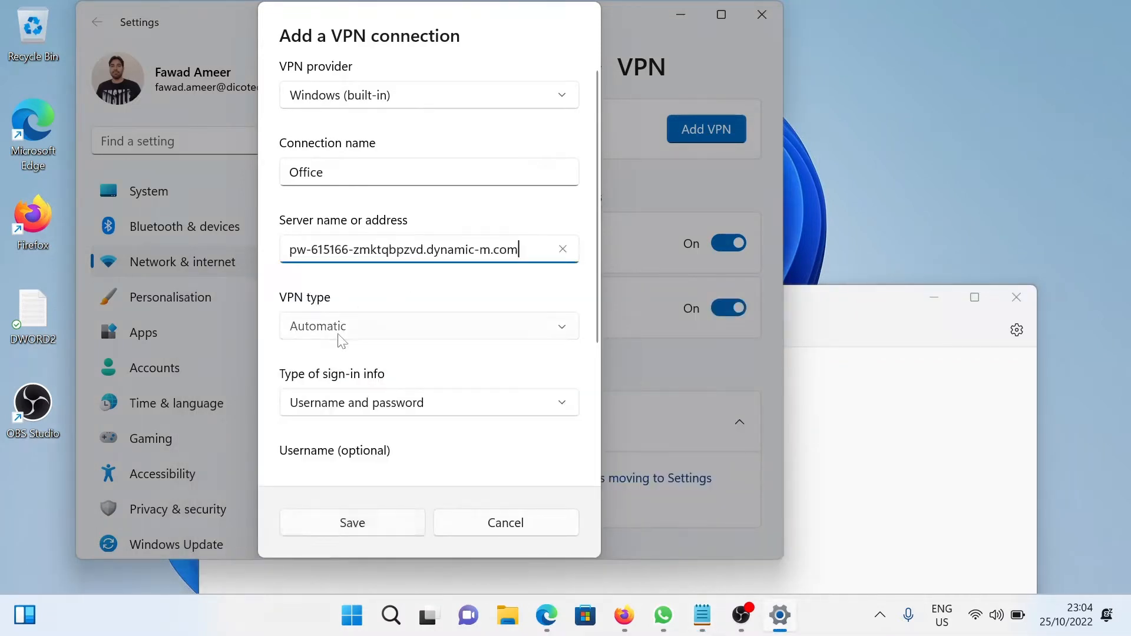
{"action": "left_click", "coordinate": [428, 326]}
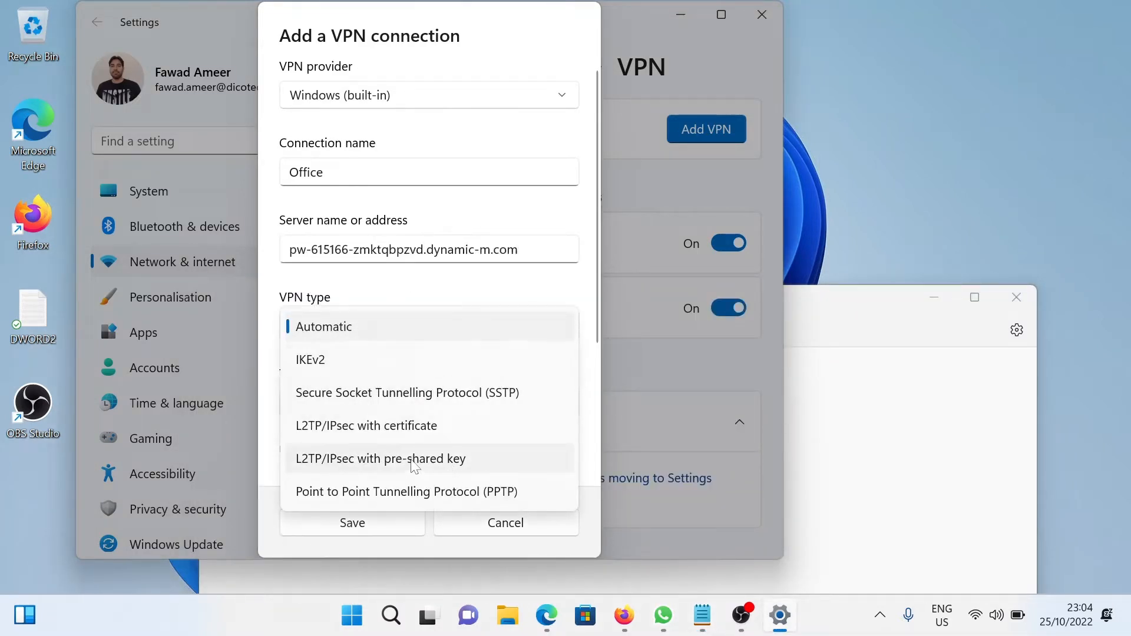
{"action": "left_click", "coordinate": [380, 458]}
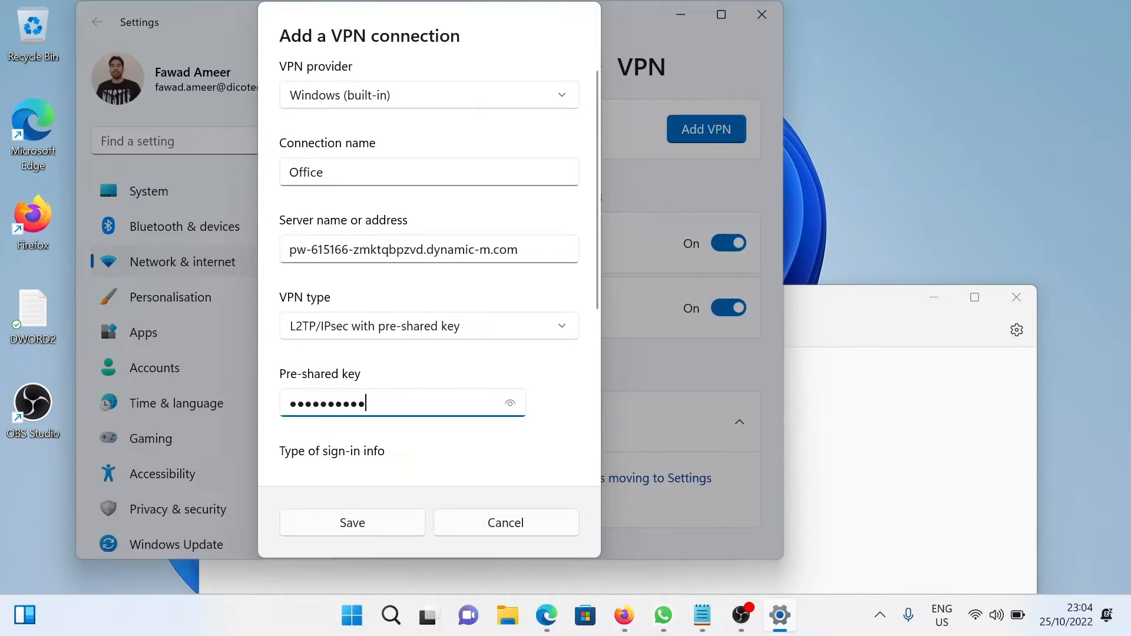
{"action": "type", "text": "•••"}
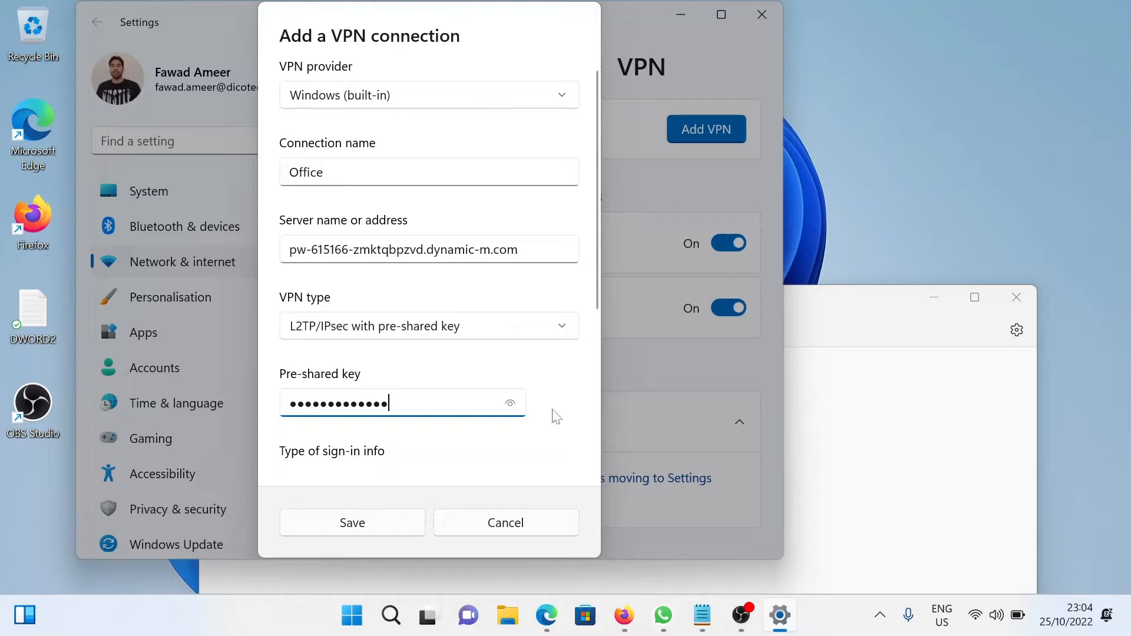
{"action": "scroll", "scroll_direction": "down", "scroll_amount": 3}
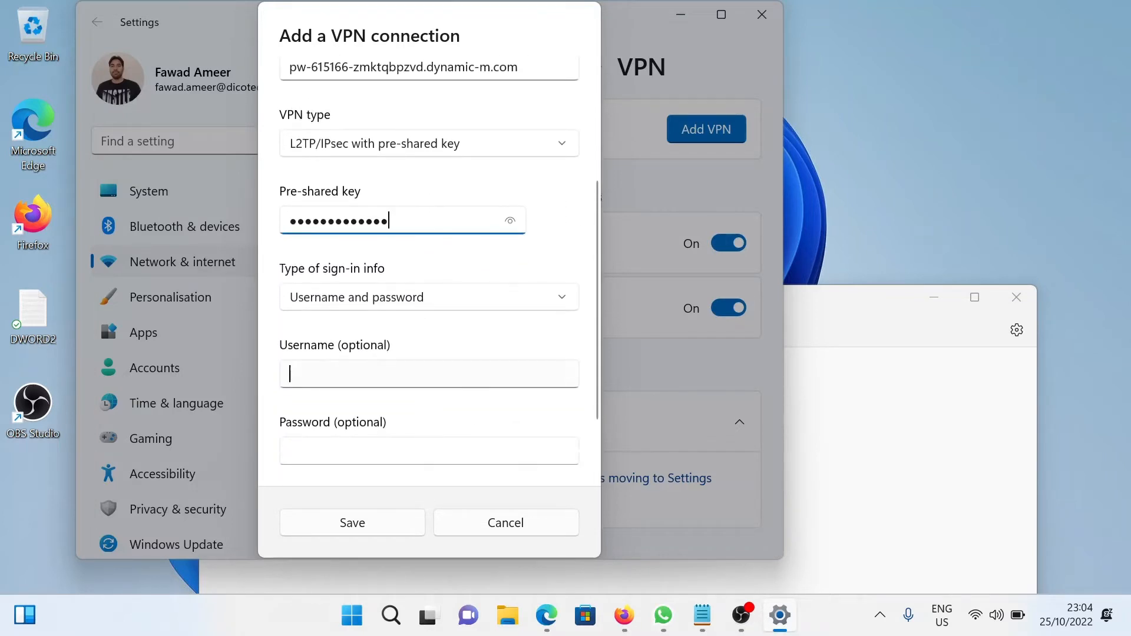
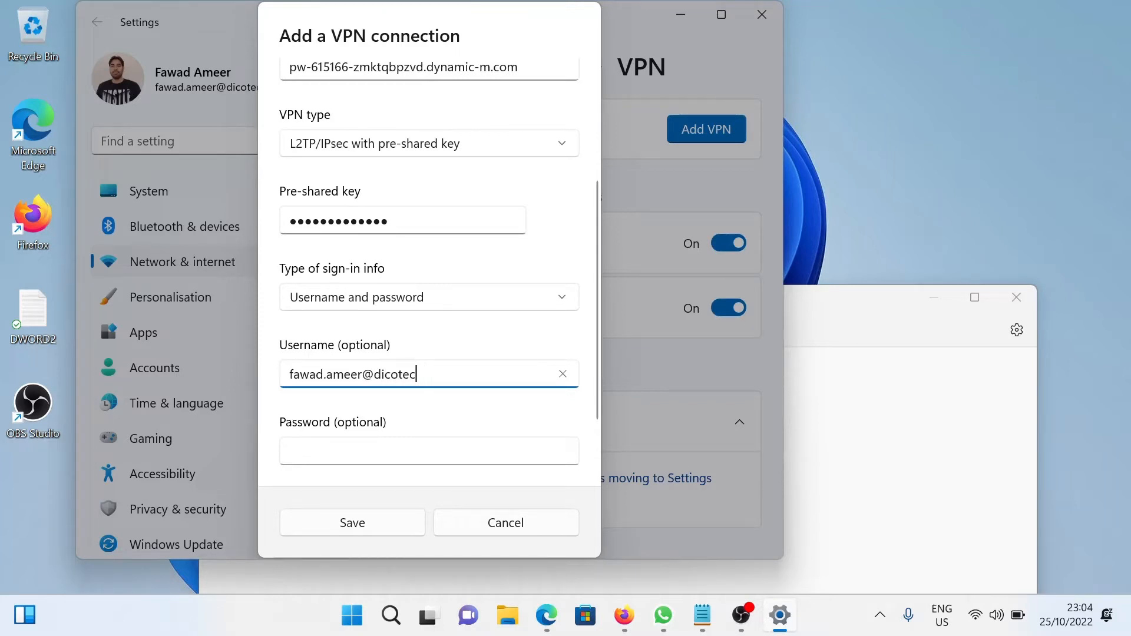
{"action": "left_click", "coordinate": [428, 431]}
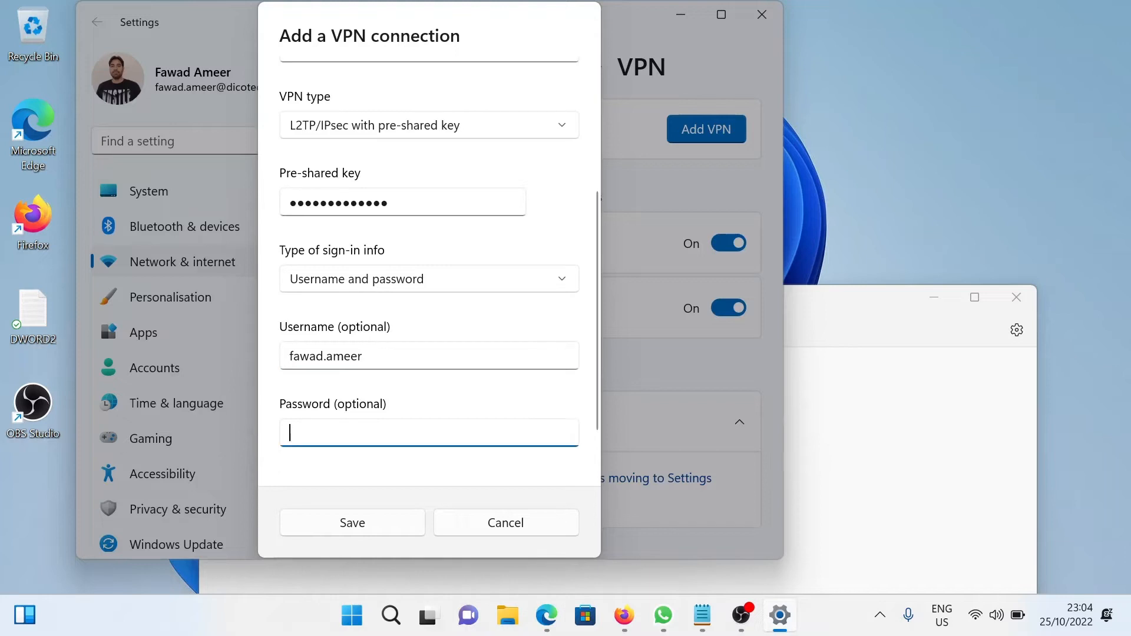
{"action": "type", "text": "password"}
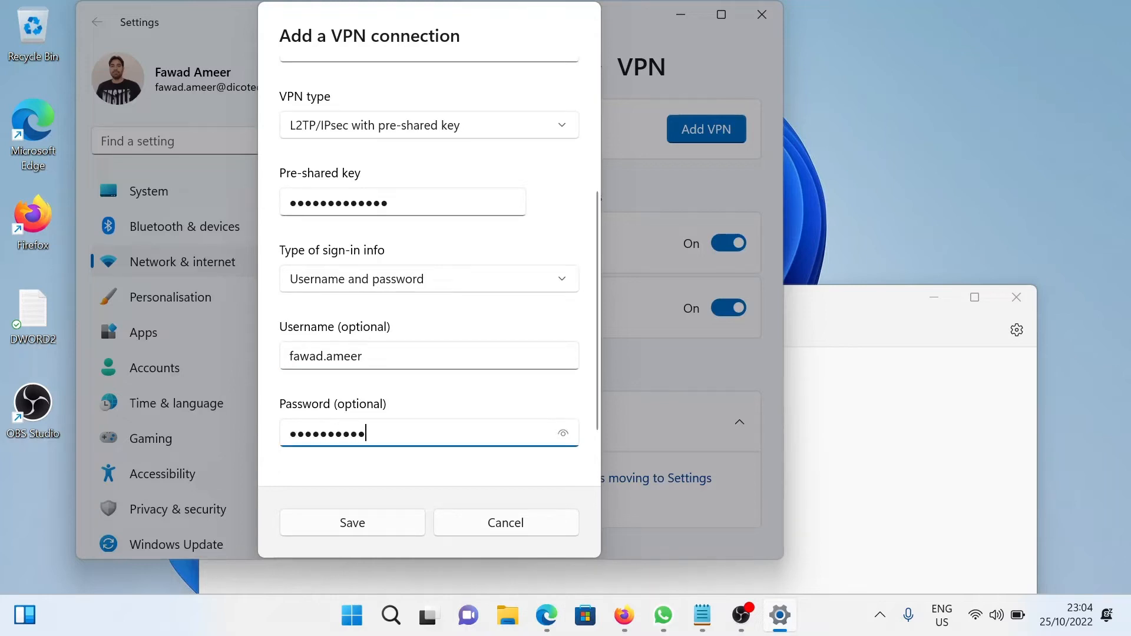
{"action": "left_click", "coordinate": [352, 523]}
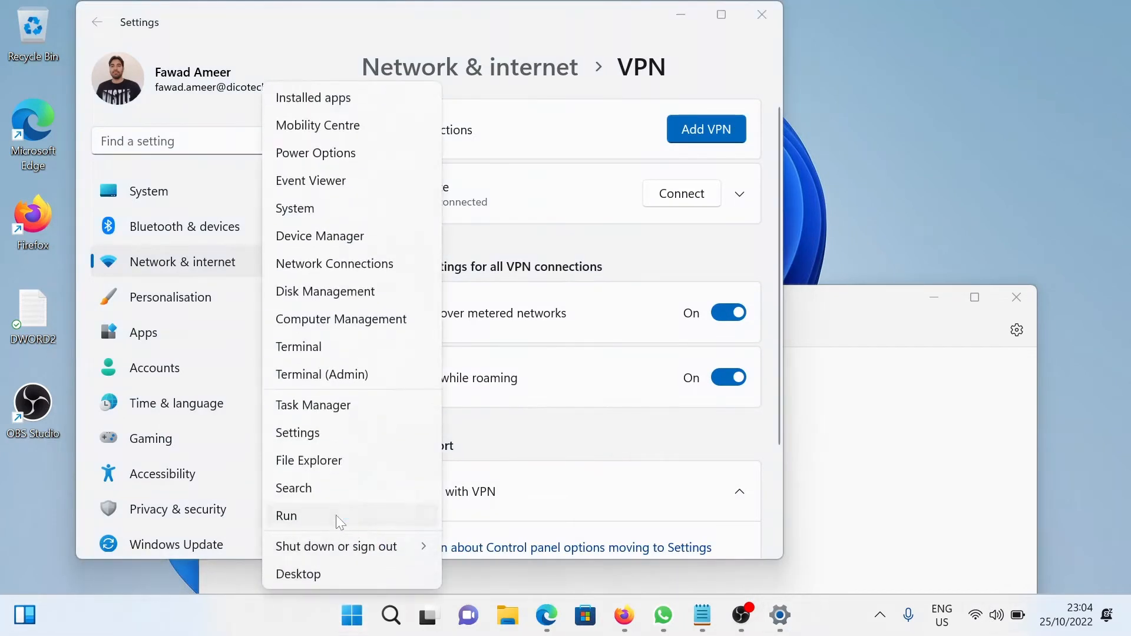
Run ncpa.cpl and bring up the Office connection's context menu.
{"action": "left_click", "coordinate": [286, 516]}
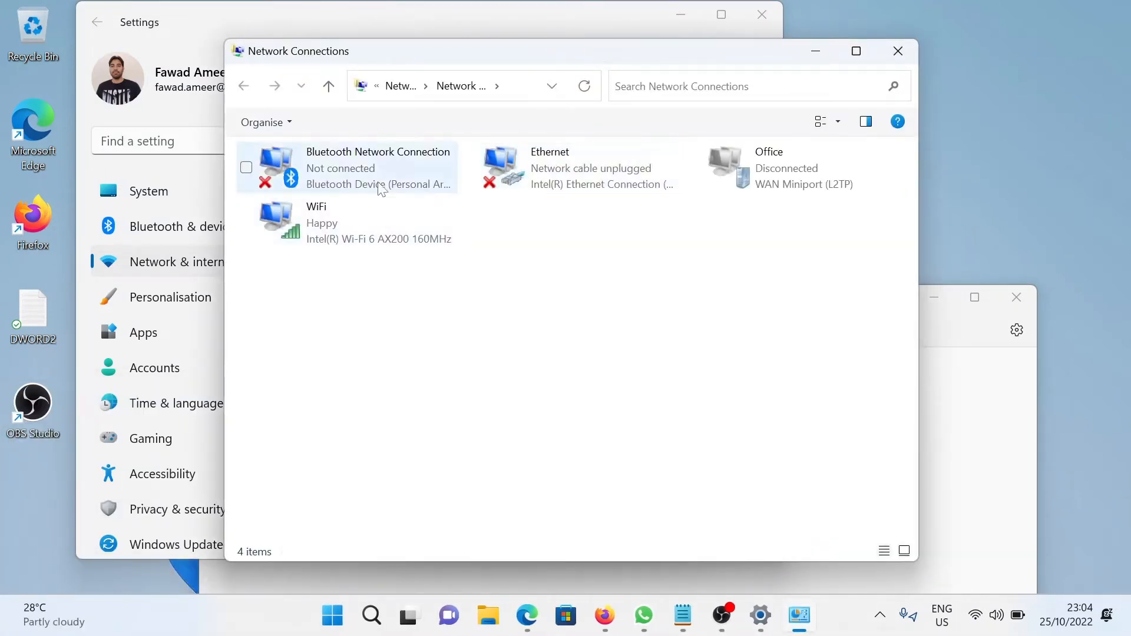
{"action": "right_click", "coordinate": [768, 167]}
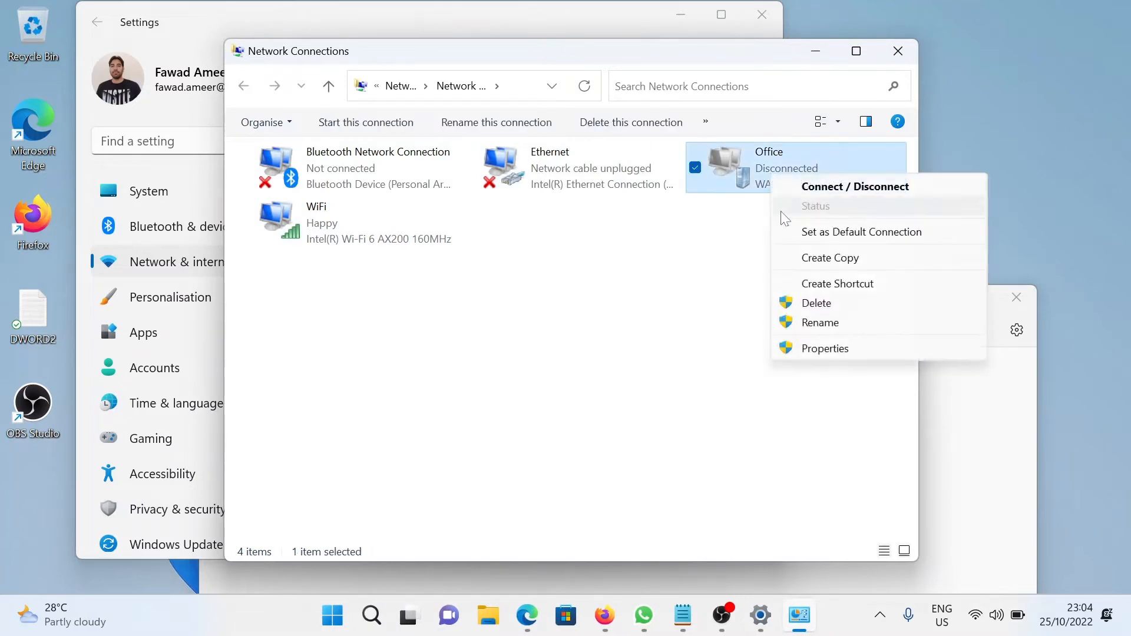
Set the Office VPN's security to Require encryption with only MS-CHAP v2 allowed.
{"action": "left_click", "coordinate": [824, 348]}
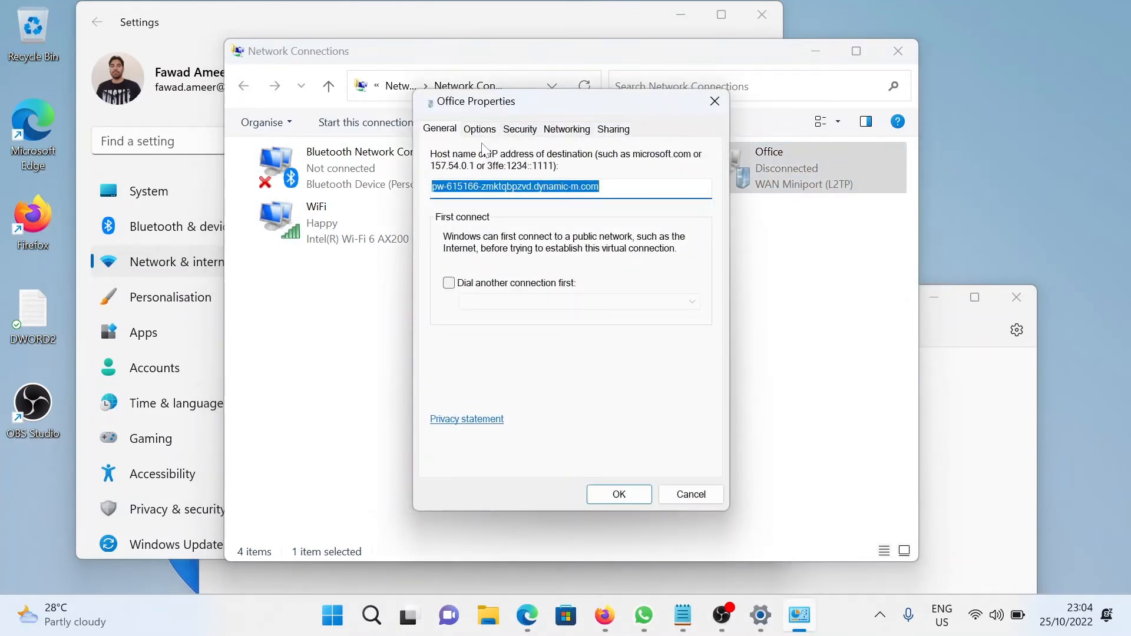
{"action": "left_click", "coordinate": [479, 129]}
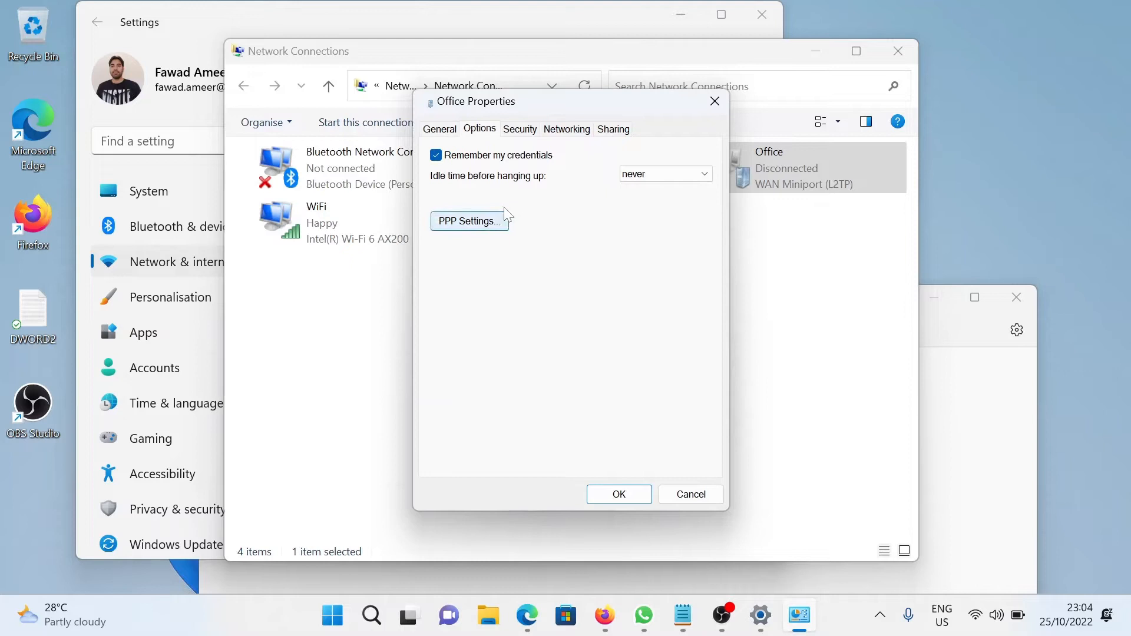
{"action": "left_click", "coordinate": [520, 129]}
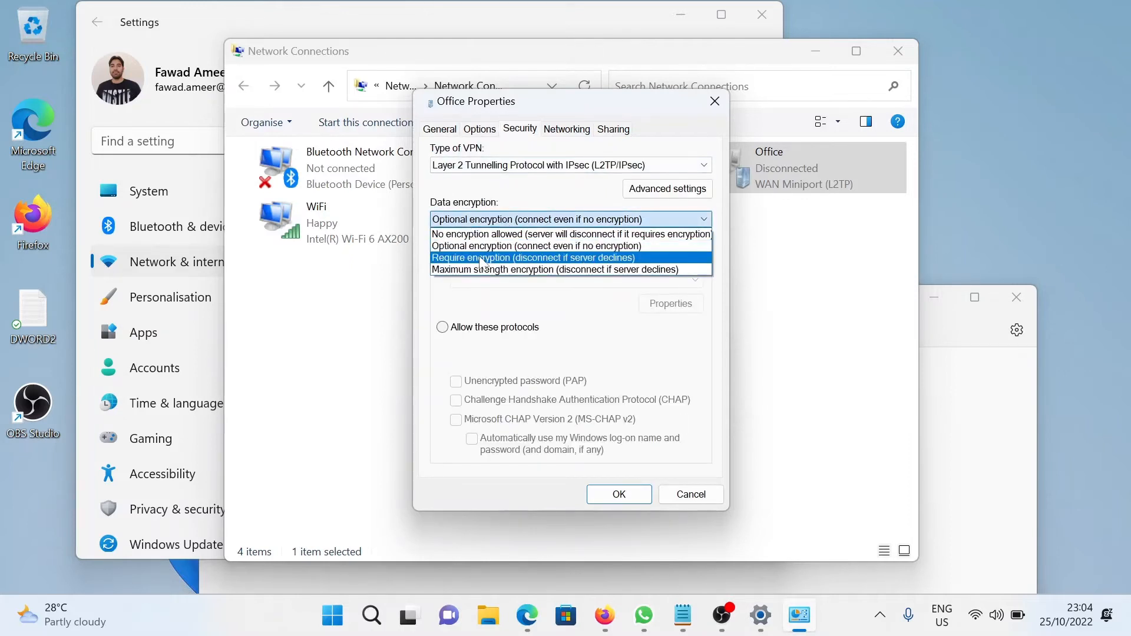
{"action": "left_click", "coordinate": [533, 257]}
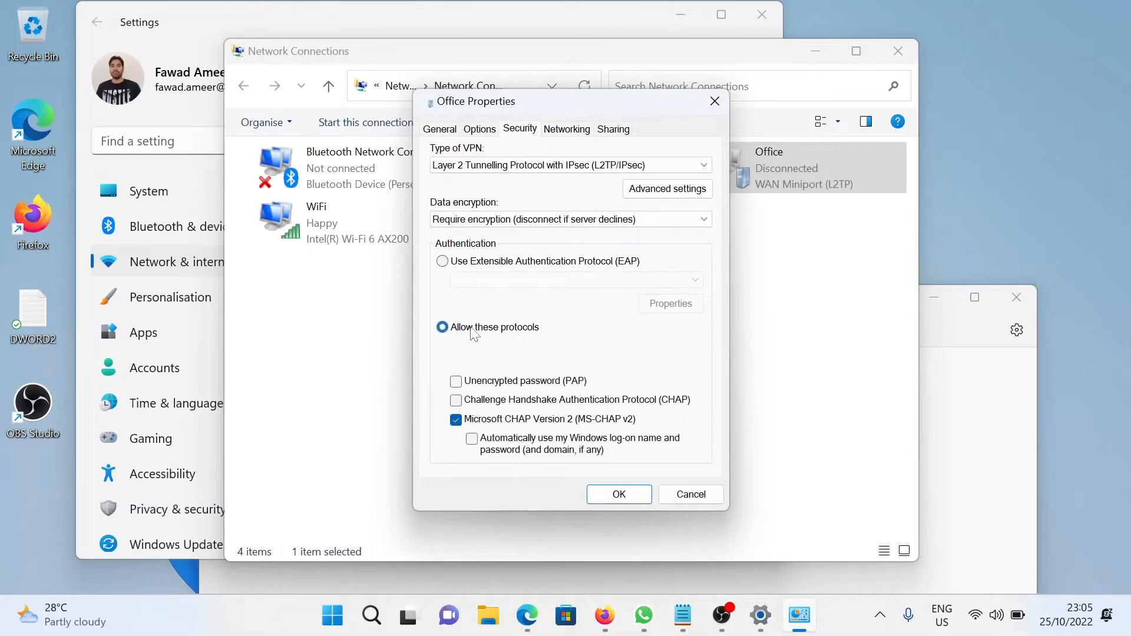
{"action": "left_click", "coordinate": [456, 381]}
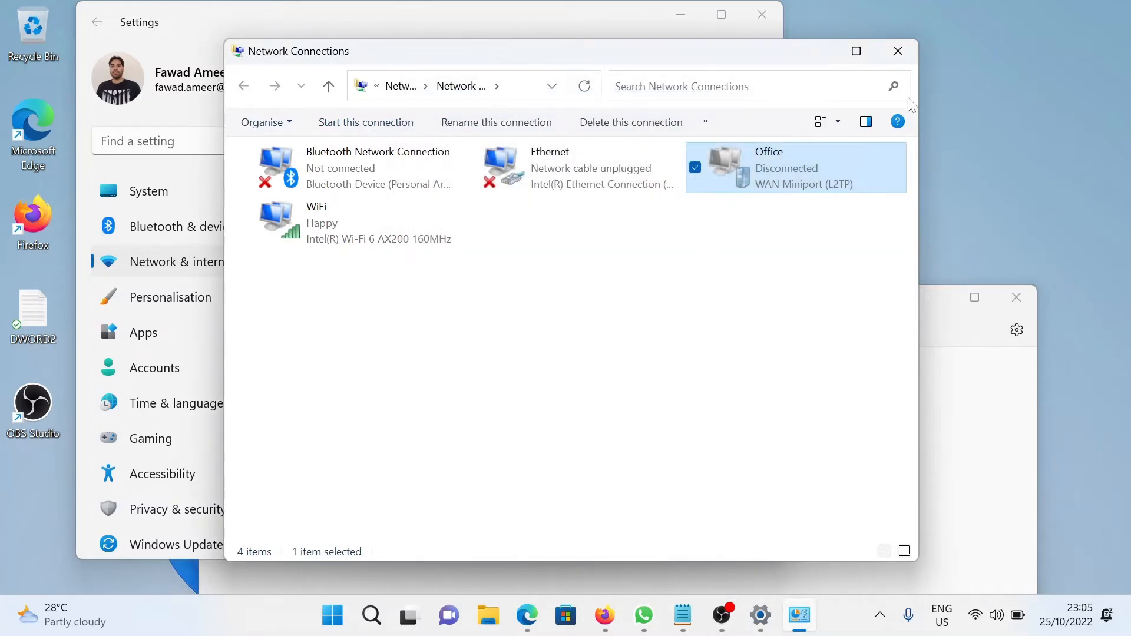
{"action": "mouse_move", "coordinate": [1053, 590]}
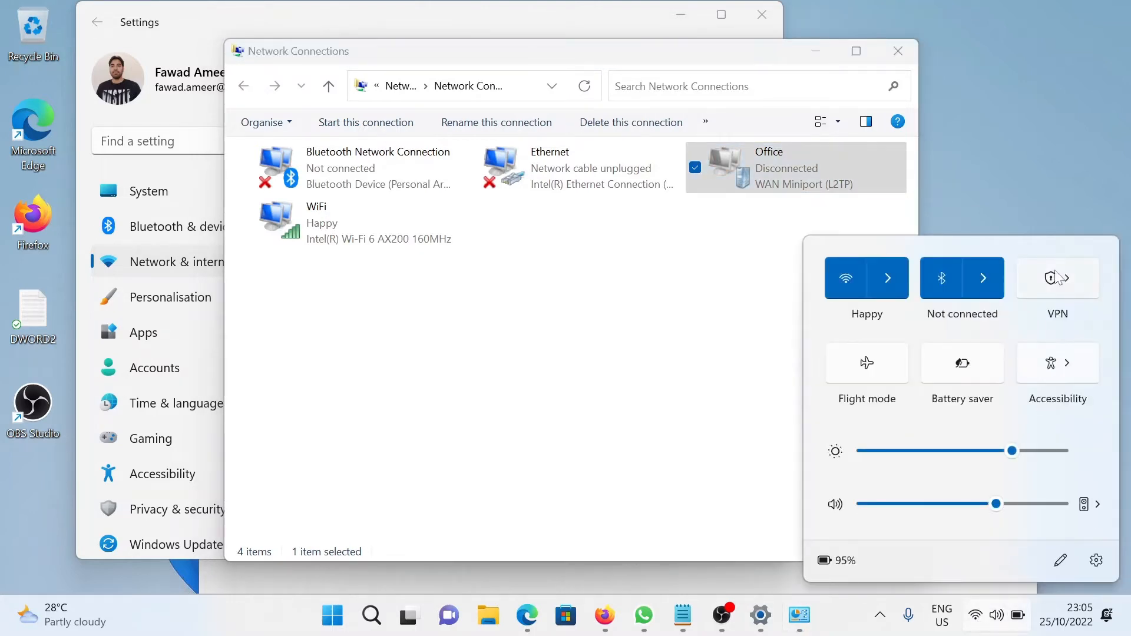
Connect to the Office VPN from the Quick Settings VPN list.
{"action": "left_click", "coordinate": [1056, 277]}
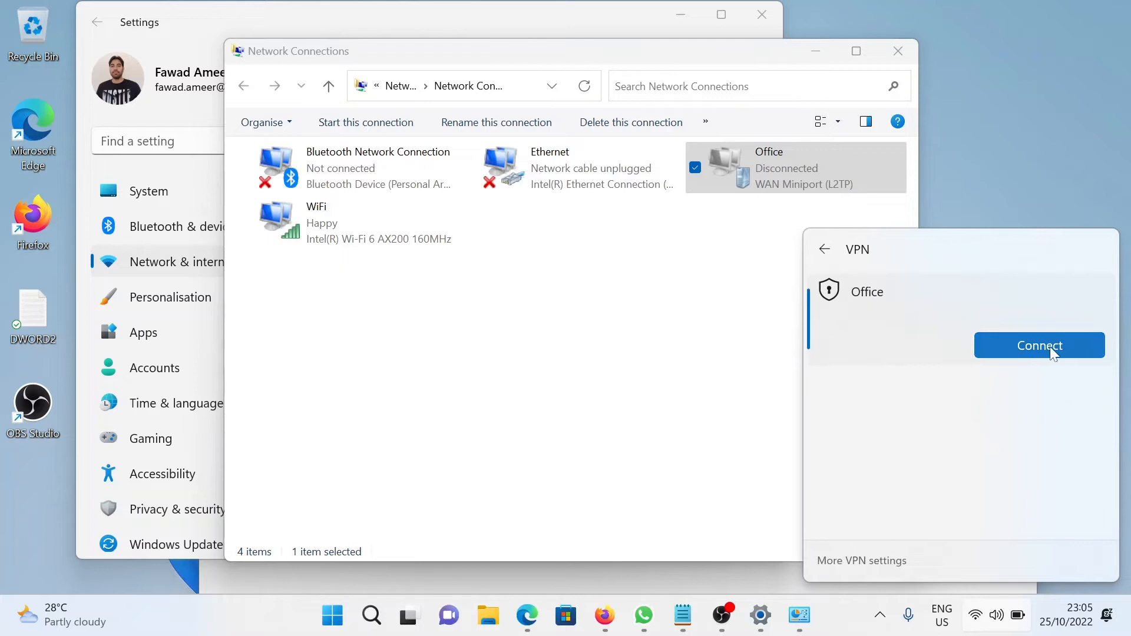
{"action": "left_click", "coordinate": [1039, 344]}
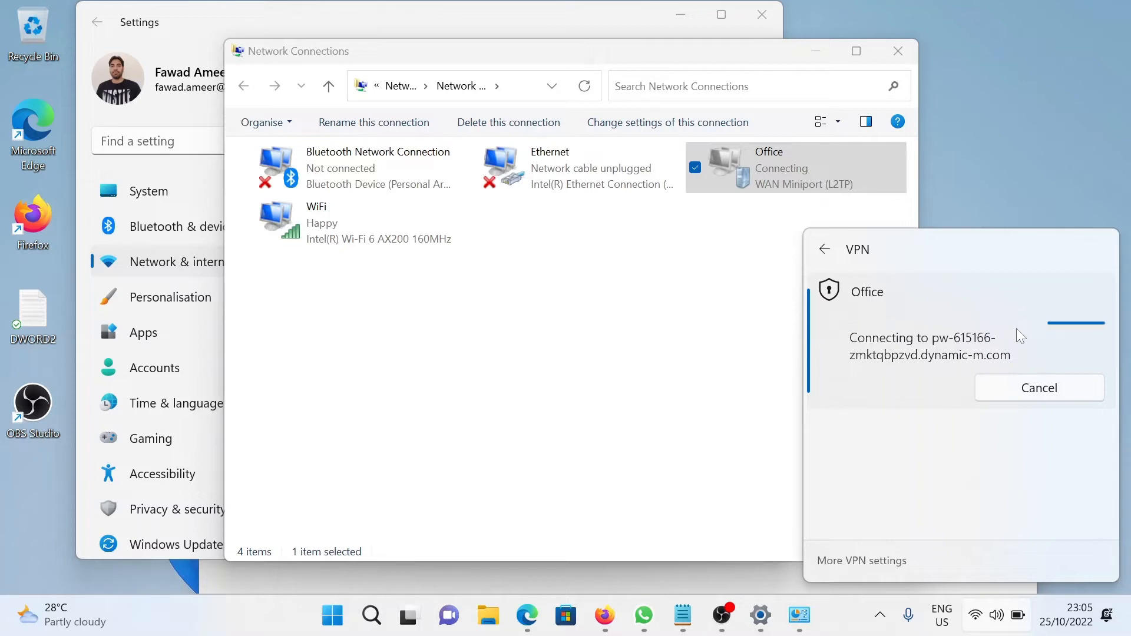
{"action": "mouse_move", "coordinate": [1003, 323]}
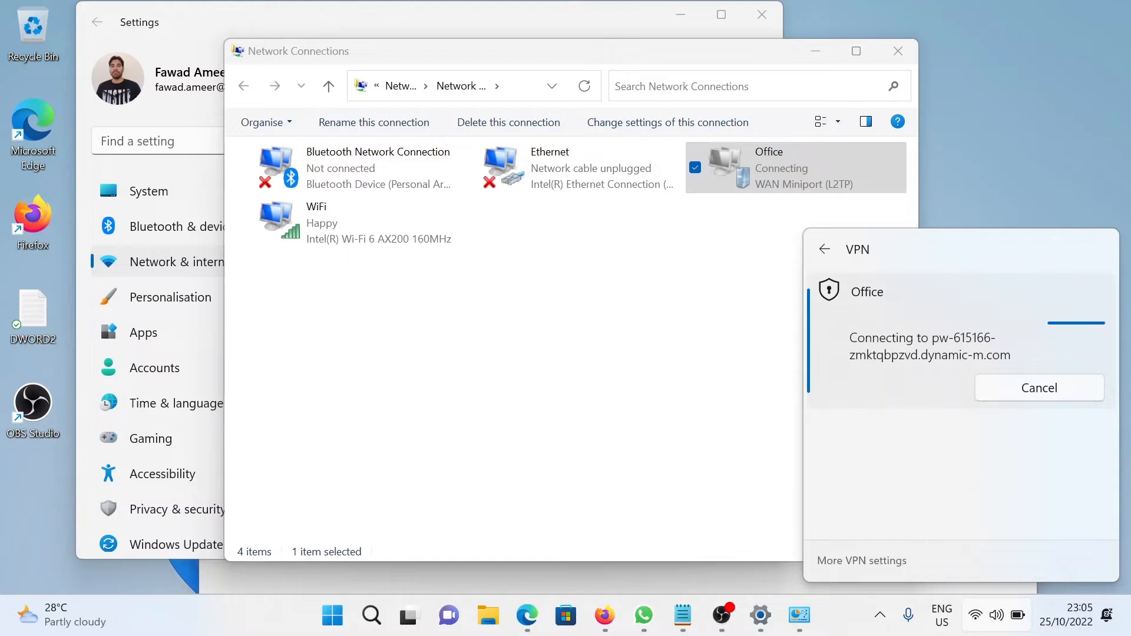
{"action": "mouse_move", "coordinate": [682, 617]}
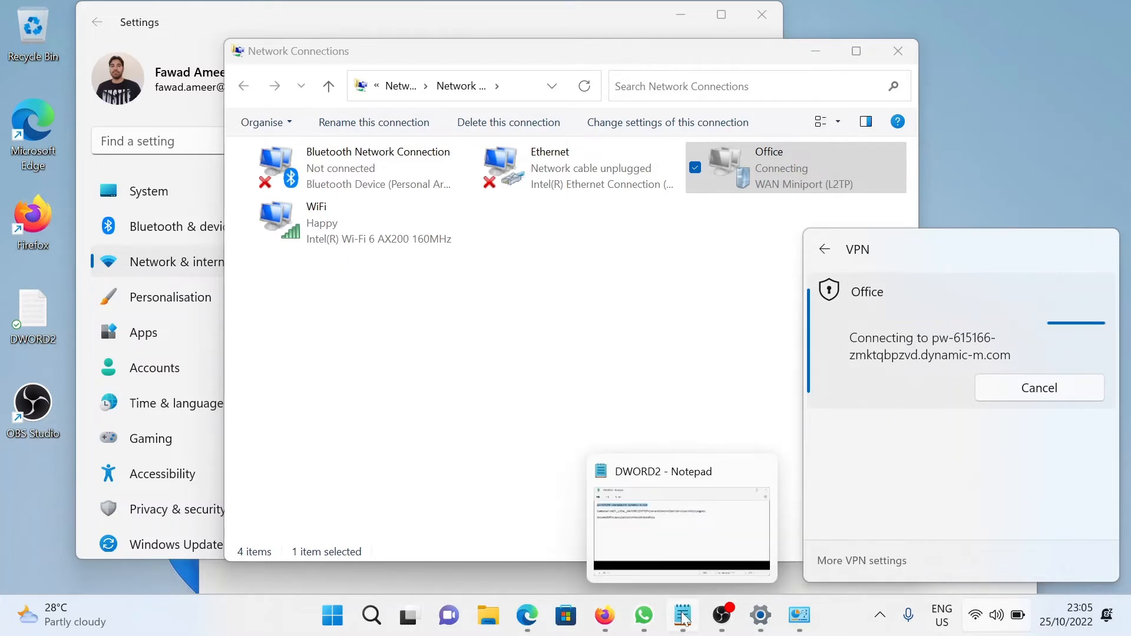
Select and copy the PolicyAgent registry path from the DWORD2 notes.
{"action": "left_click", "coordinate": [680, 519]}
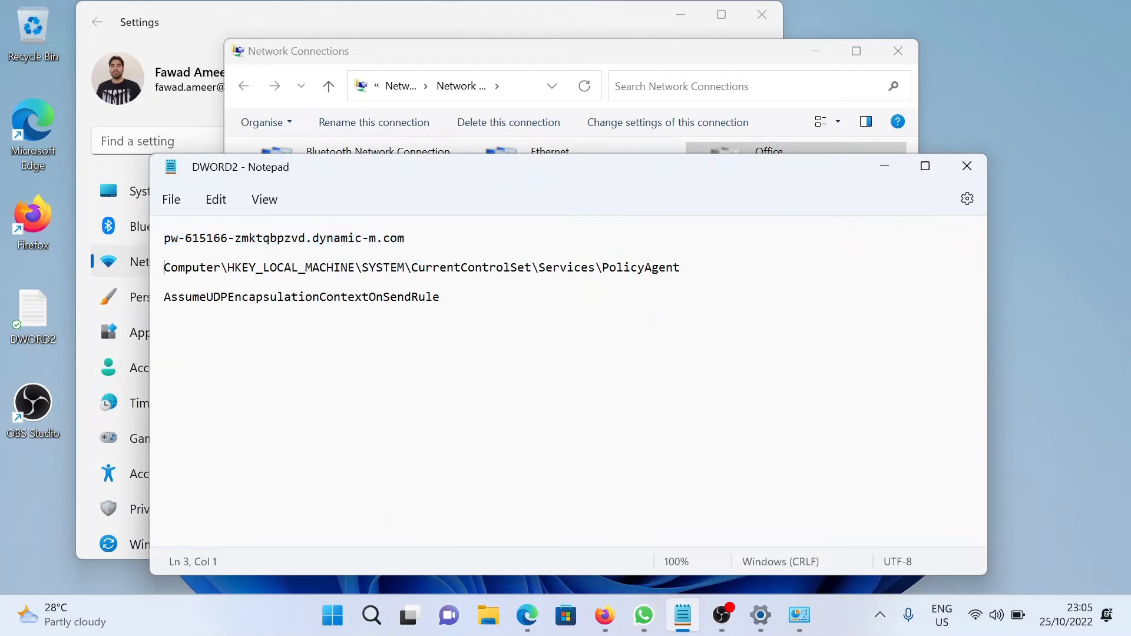
{"action": "double_click", "coordinate": [301, 296]}
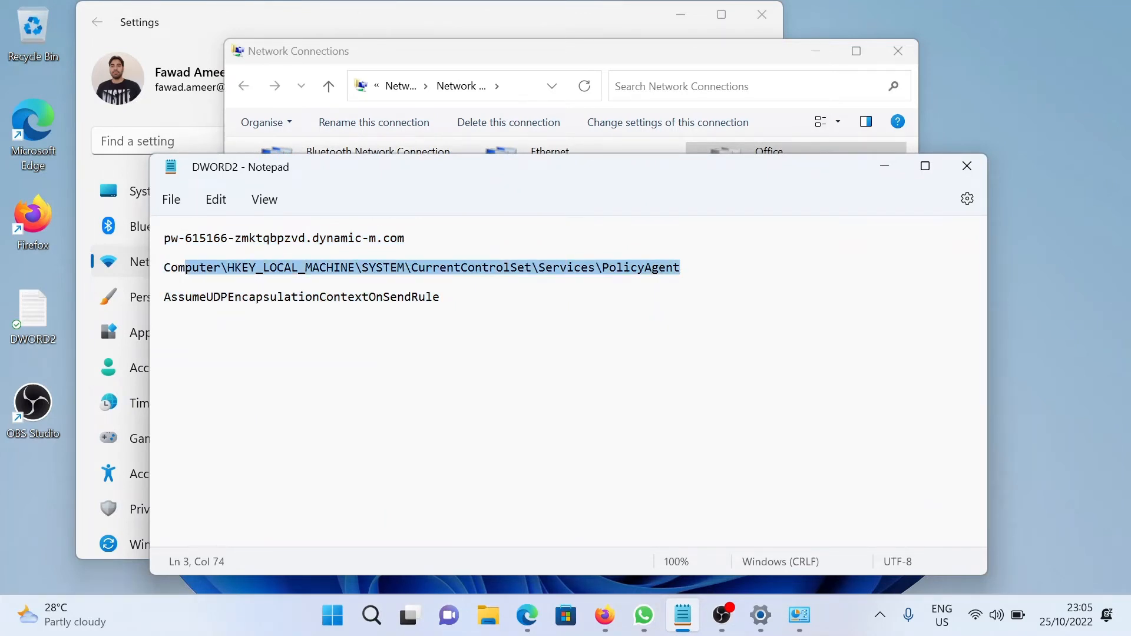
{"action": "left_click", "coordinate": [440, 296]}
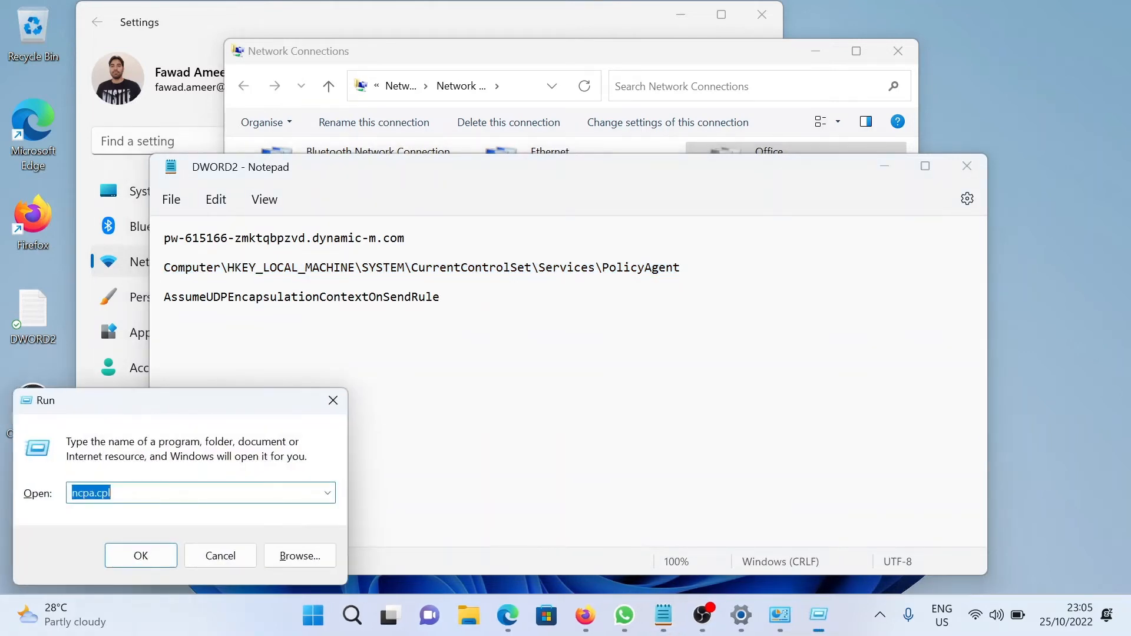
Launch regedit and navigate HKEY_LOCAL_MACHINE\SYSTEM\CurrentControlSet\Services to PolicyAgent.
{"action": "left_click", "coordinate": [141, 555]}
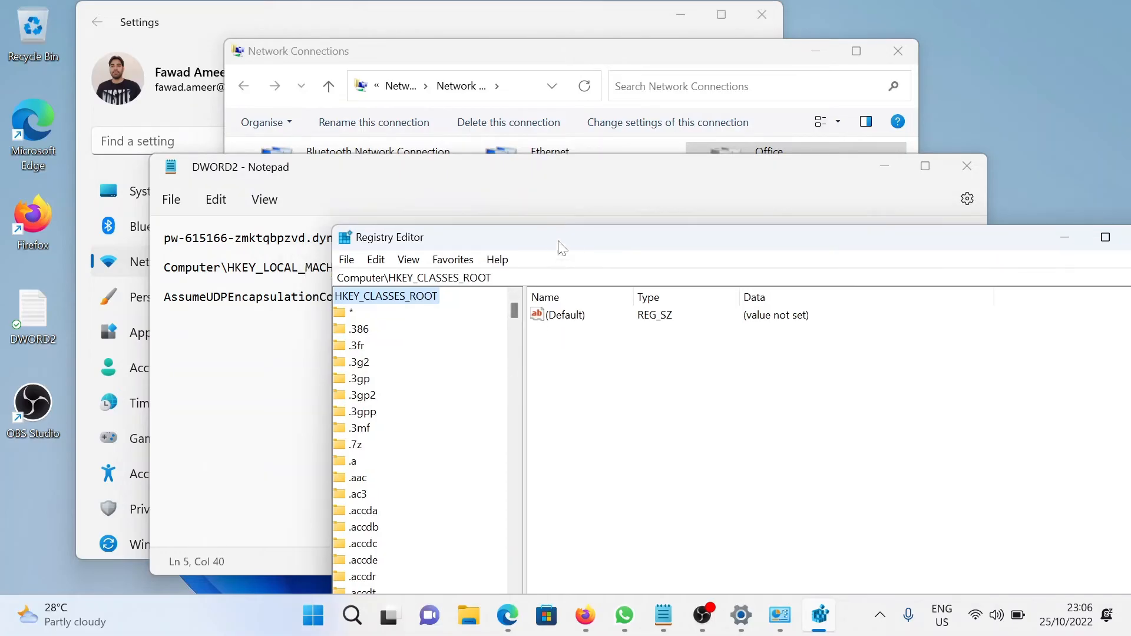
{"action": "mouse_move", "coordinate": [340, 347]}
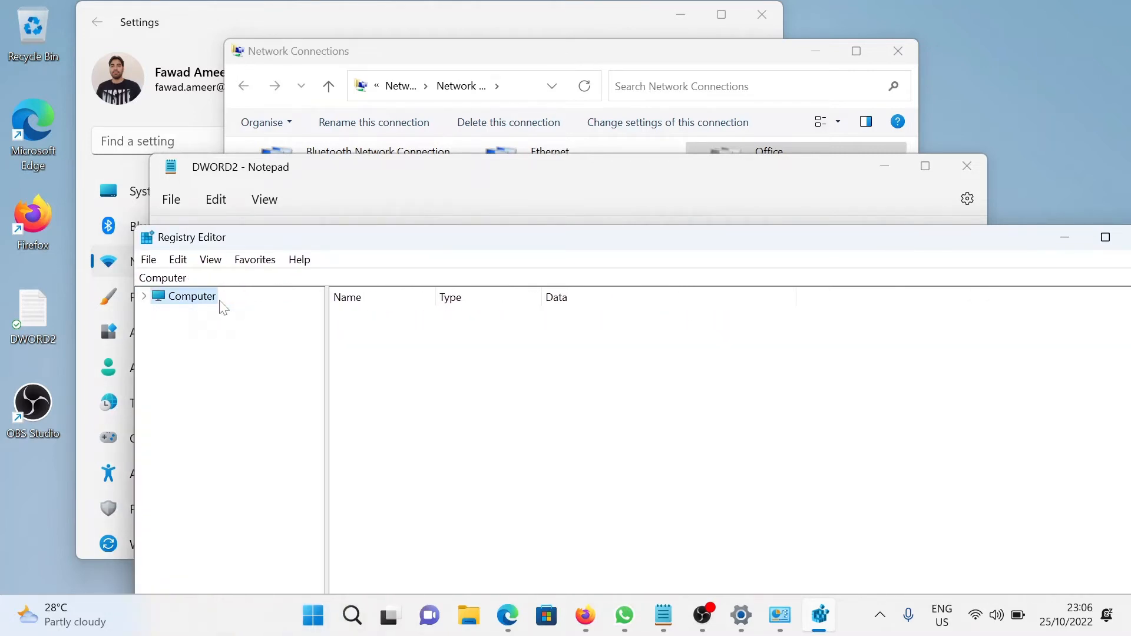
{"action": "left_click", "coordinate": [144, 295]}
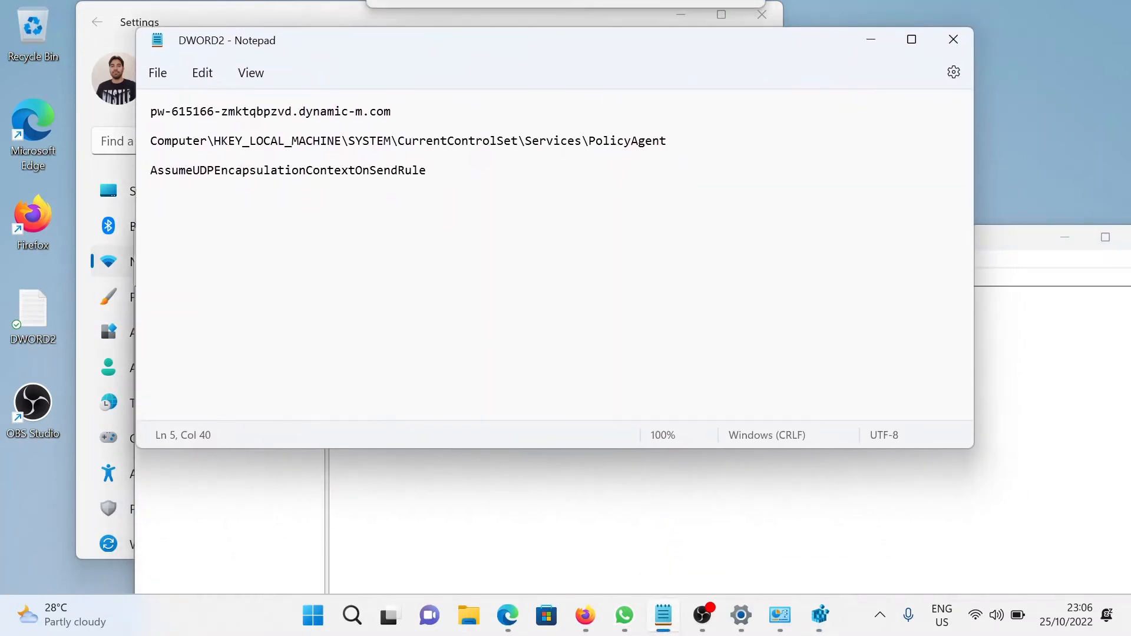
{"action": "left_click", "coordinate": [819, 615]}
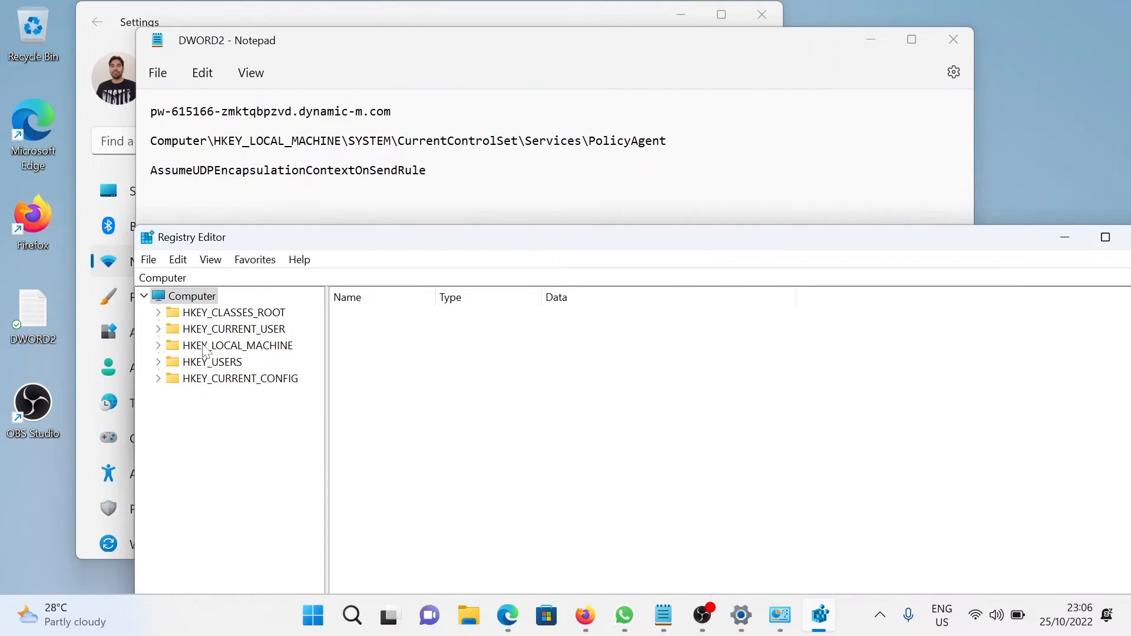
{"action": "left_click", "coordinate": [237, 344]}
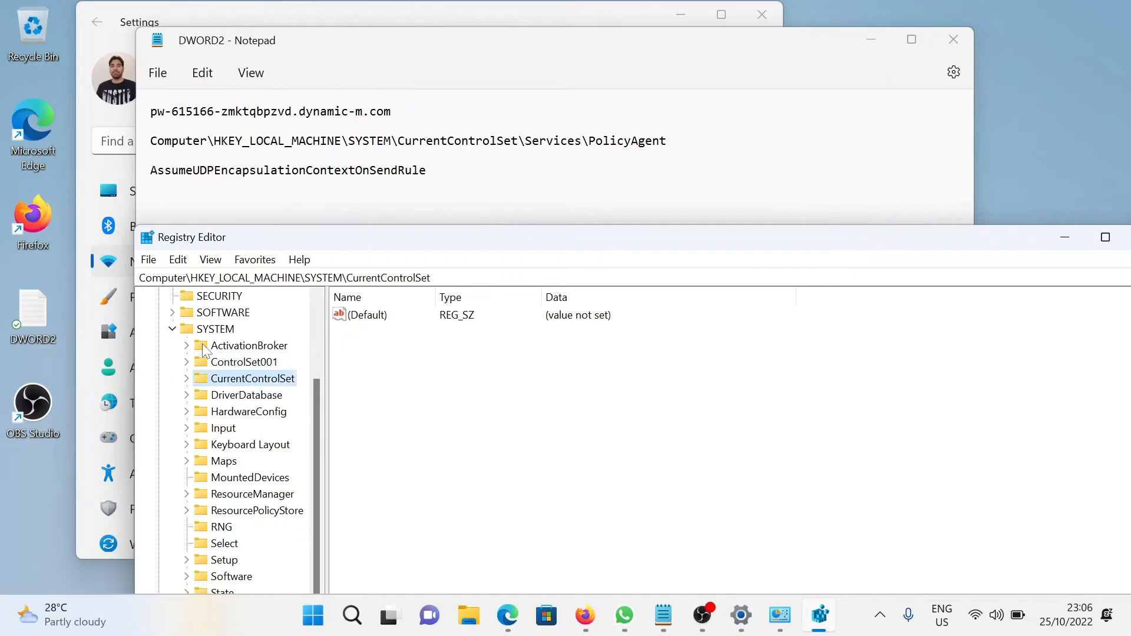
{"action": "left_click", "coordinate": [186, 378]}
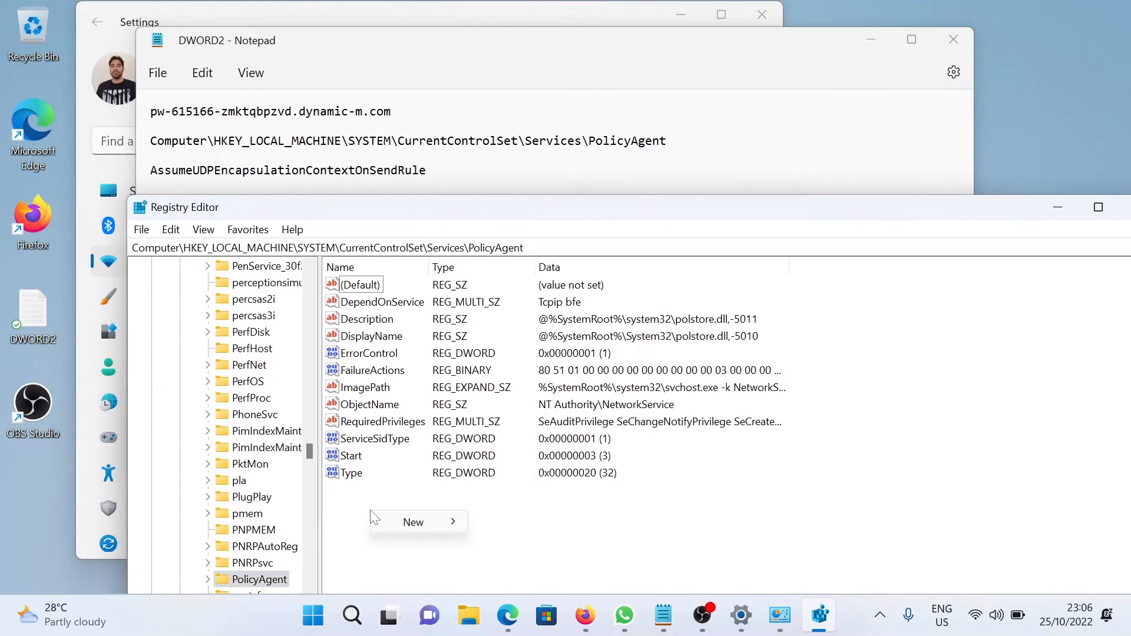
Create the DWORD (32-bit) value AssumeUDPEncapsulationContextOnSendRule under PolicyAgent.
{"action": "left_click", "coordinate": [413, 521]}
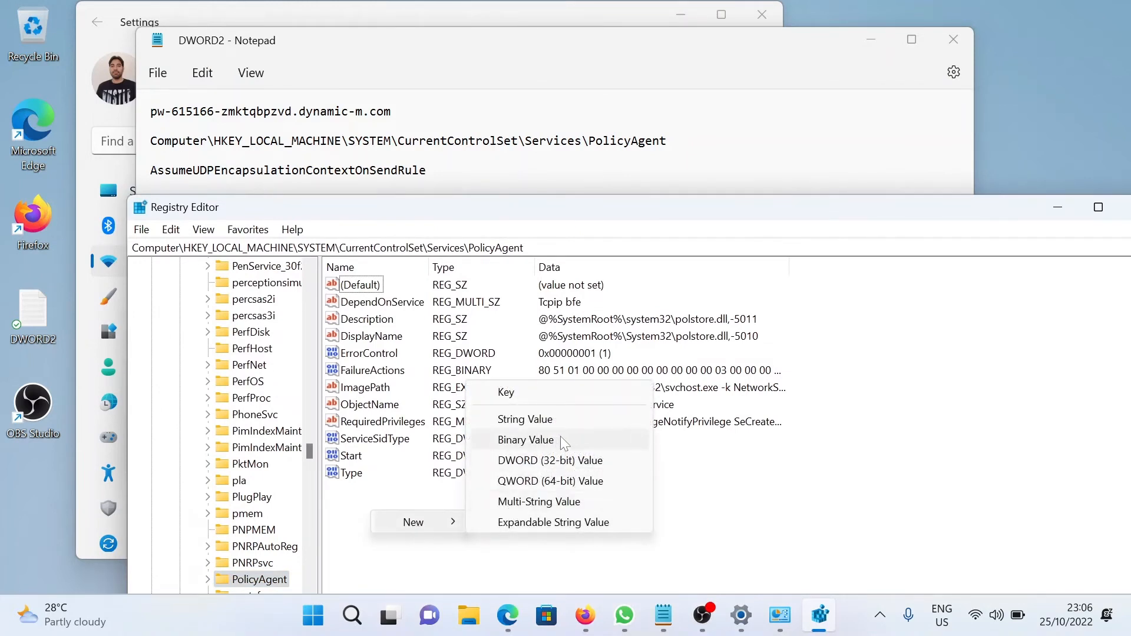
{"action": "left_click", "coordinate": [549, 460]}
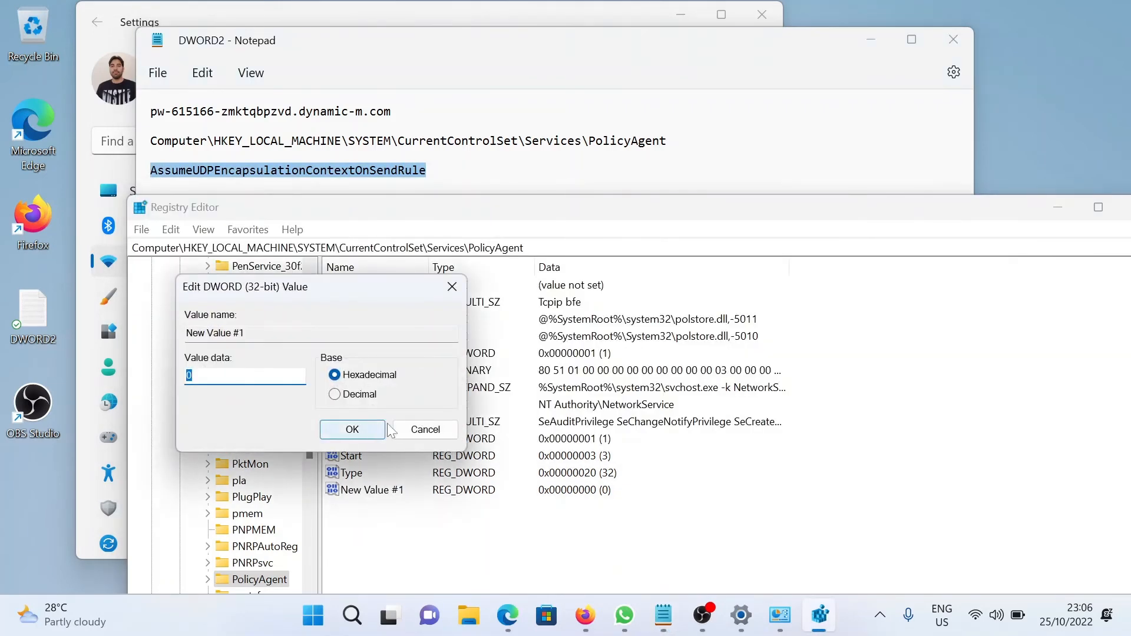
{"action": "right_click", "coordinate": [370, 490]}
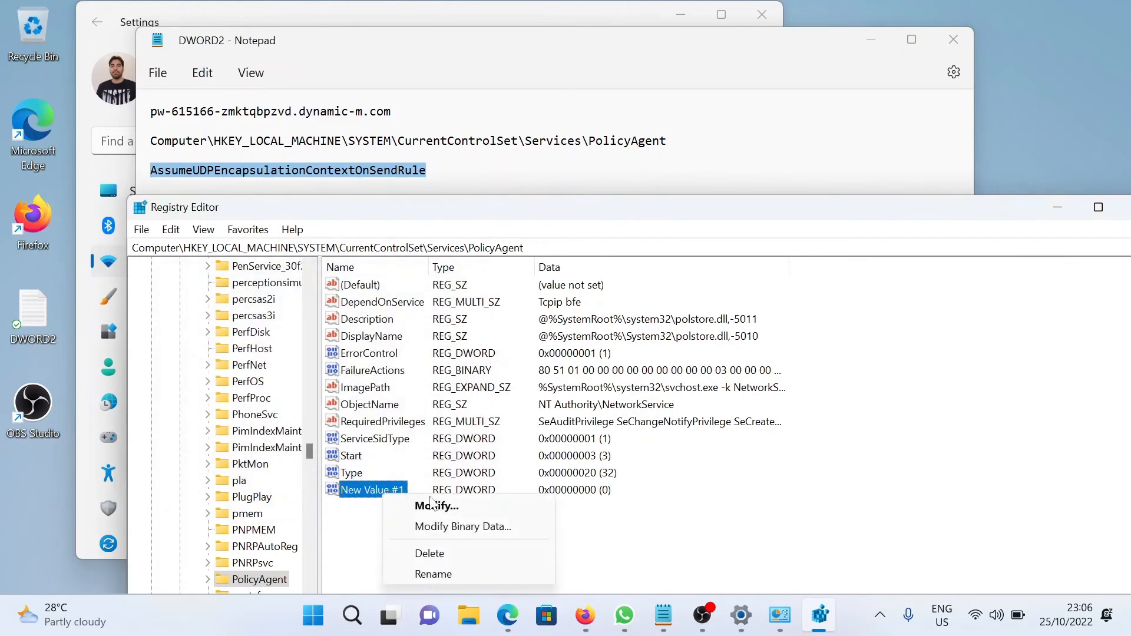
Set AssumeUDPEncapsulationContextOnSendRule's data to 2 and close the DWORD2 notes.
{"action": "left_click", "coordinate": [429, 553]}
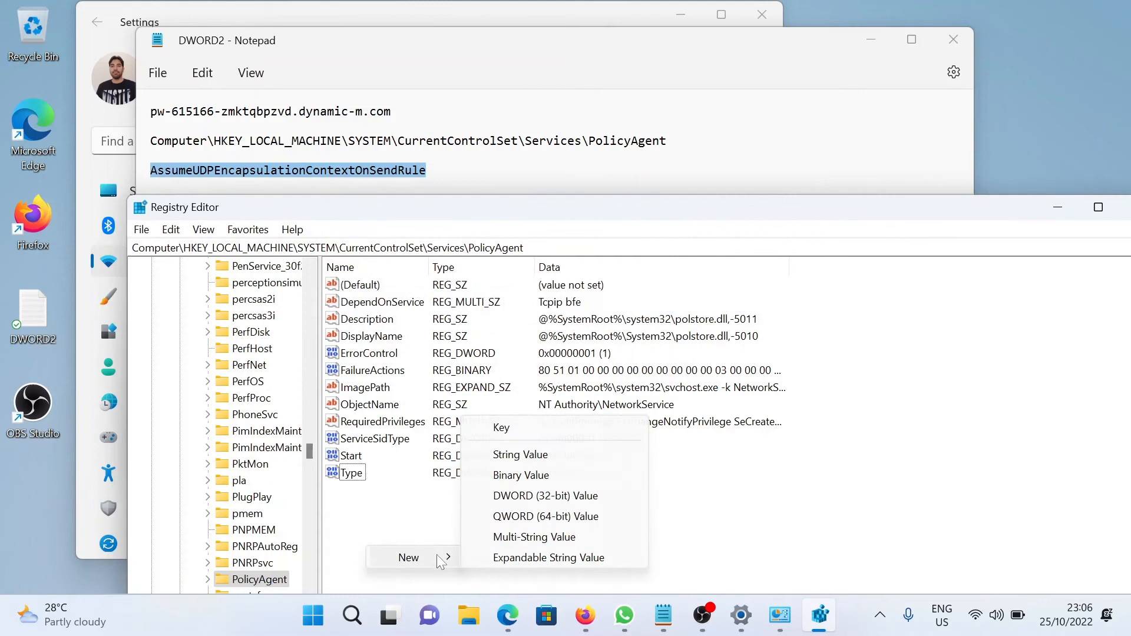
{"action": "left_click", "coordinate": [545, 496]}
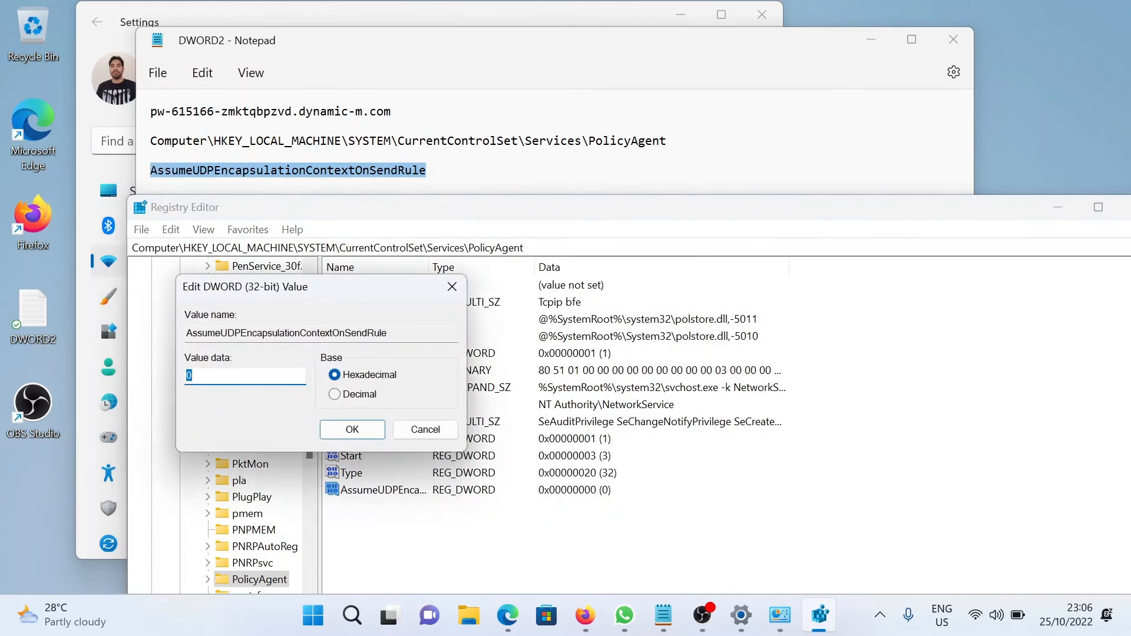
{"action": "type", "text": "2"}
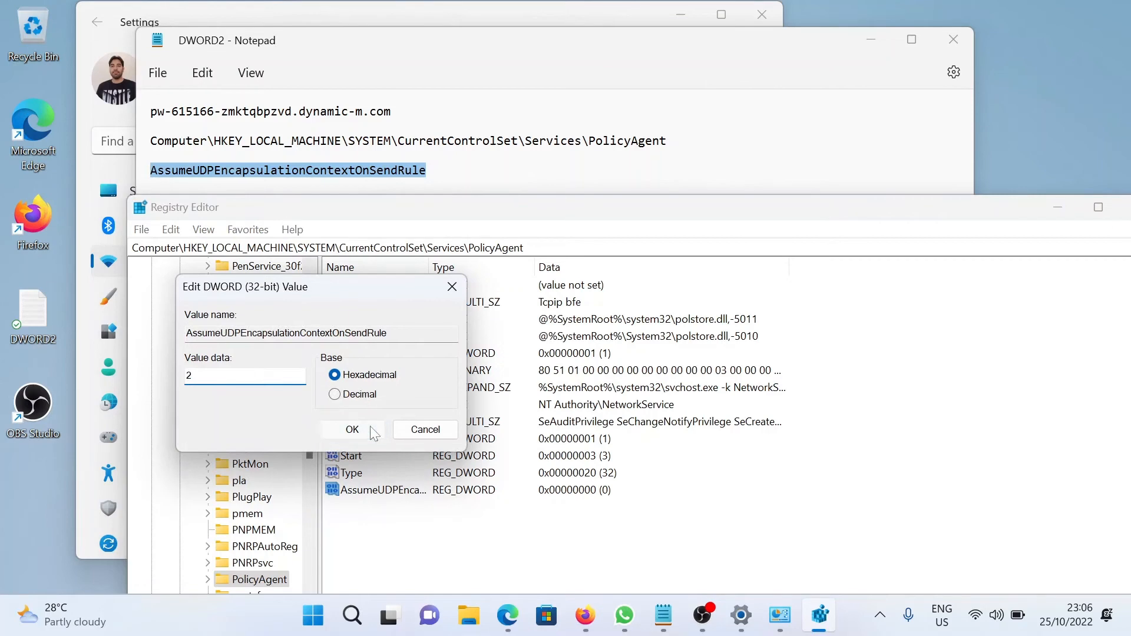
{"action": "left_click", "coordinate": [352, 430]}
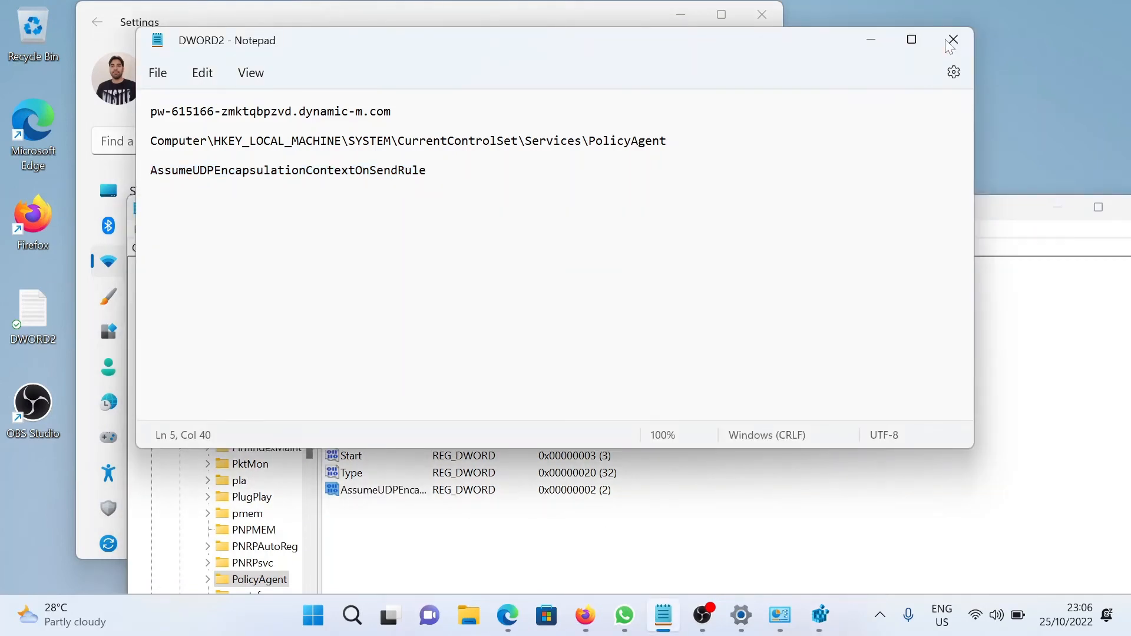
{"action": "left_click", "coordinate": [953, 39]}
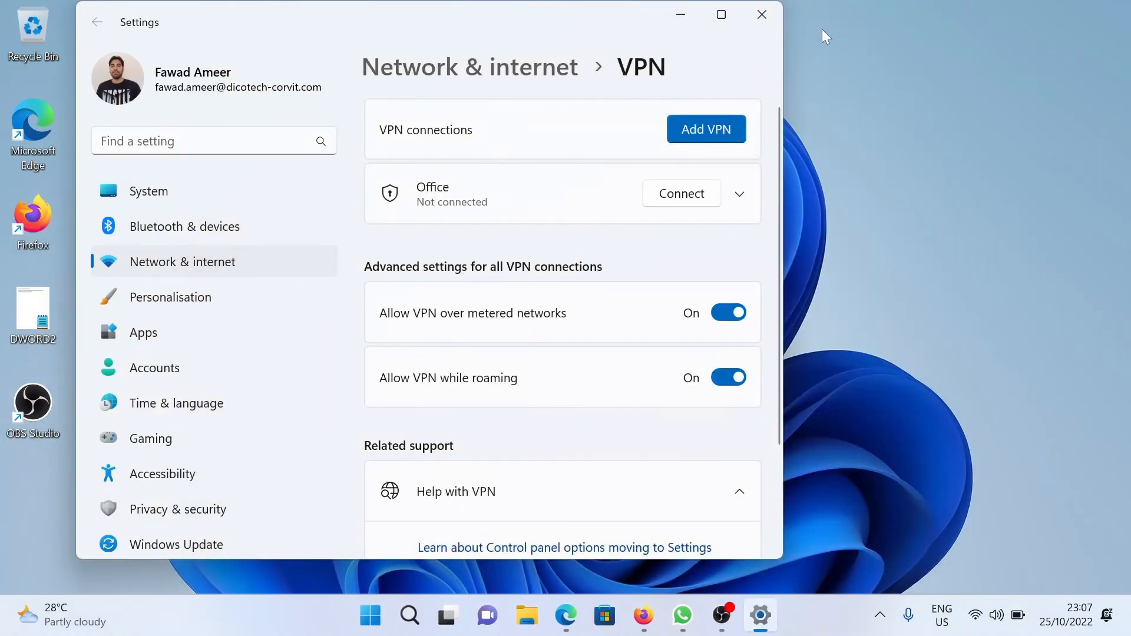
Close the VPN settings window, leaving the desktop visible.
{"action": "left_click", "coordinate": [759, 13]}
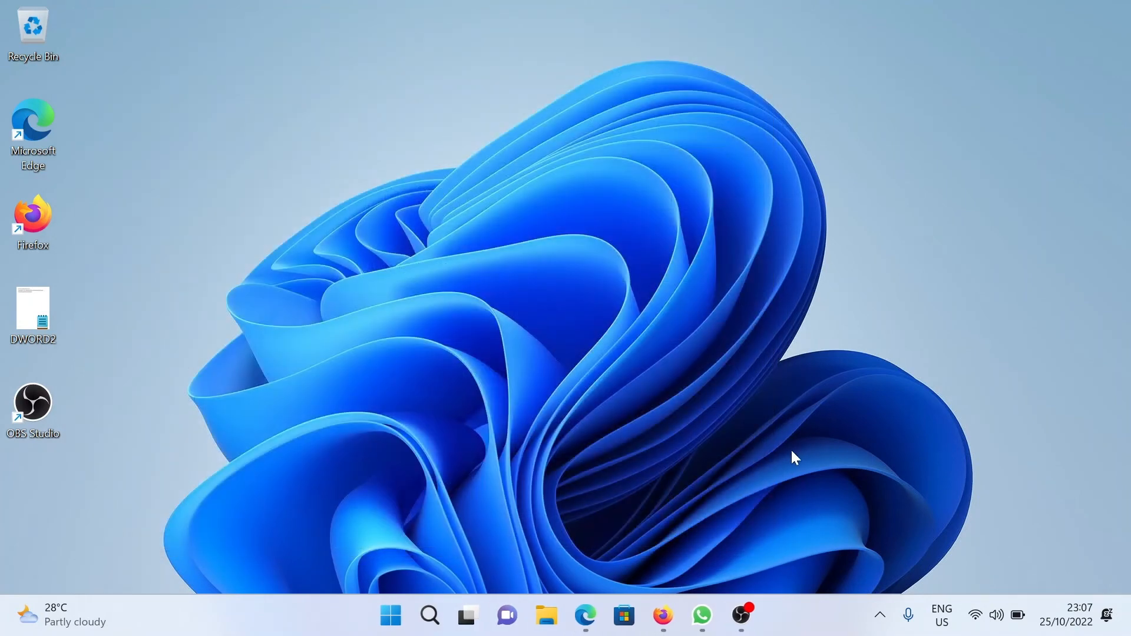
{"action": "mouse_move", "coordinate": [779, 505]}
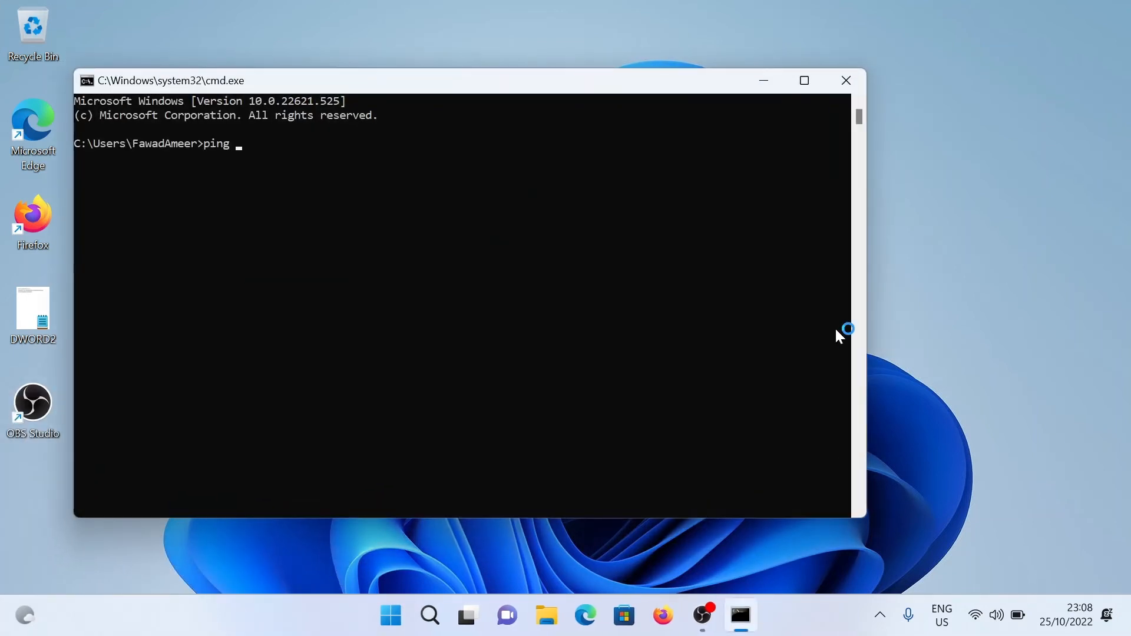
Run a continuous ping to 192.168.1.21, correcting a mistyped address first.
{"action": "type", "text": "192.168"}
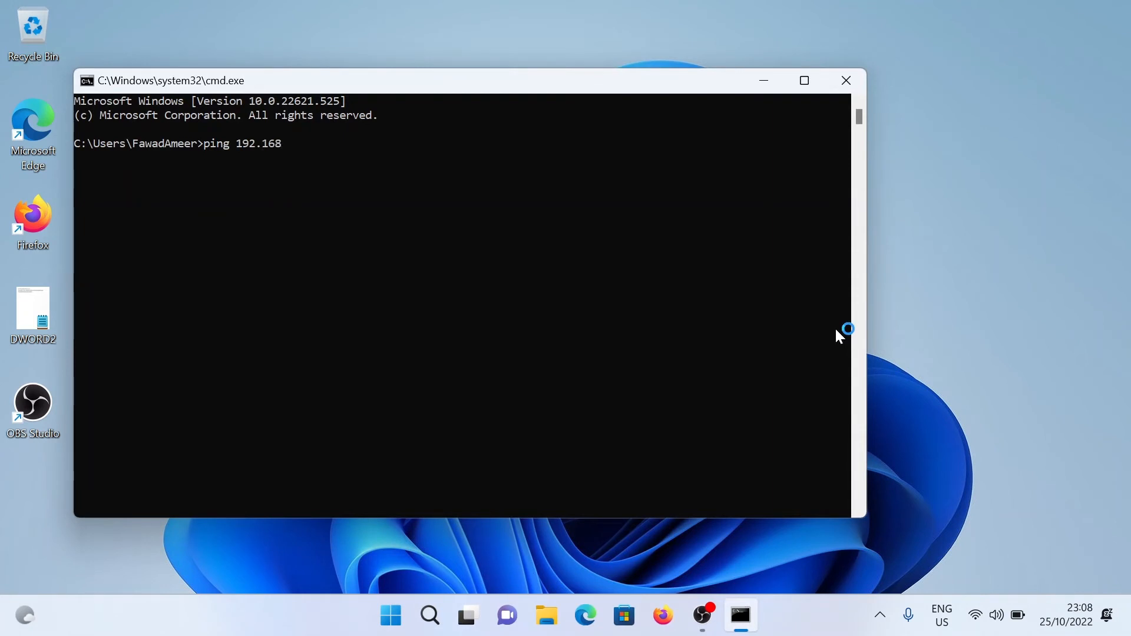
{"action": "type", "text": ".1"}
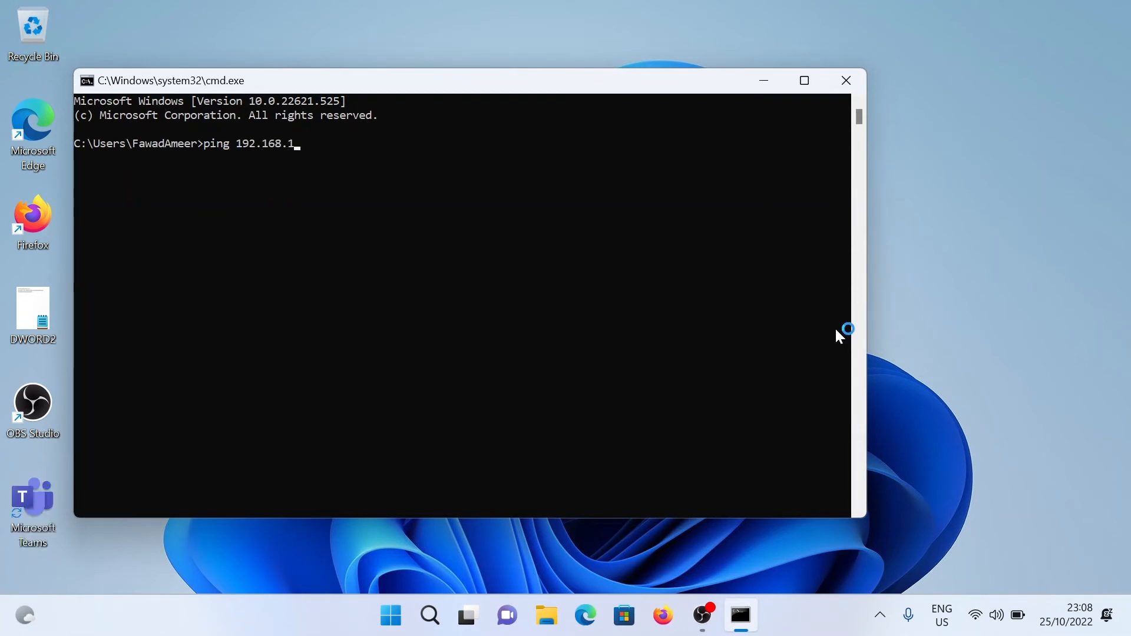
{"action": "type", "text": "00"}
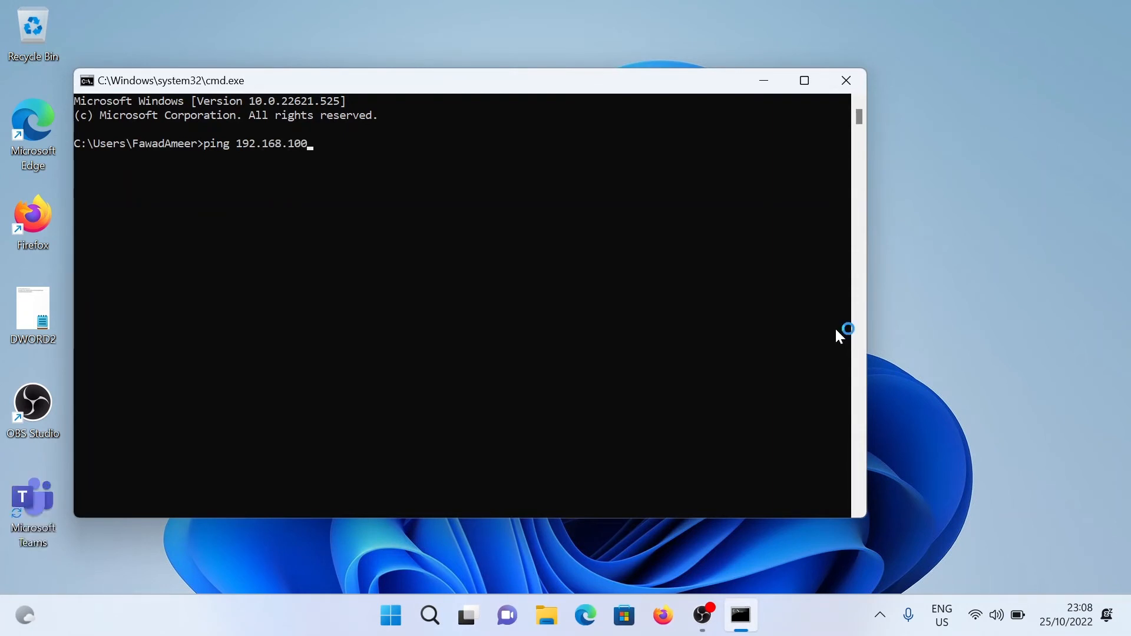
{"action": "key", "text": "Backspace"}
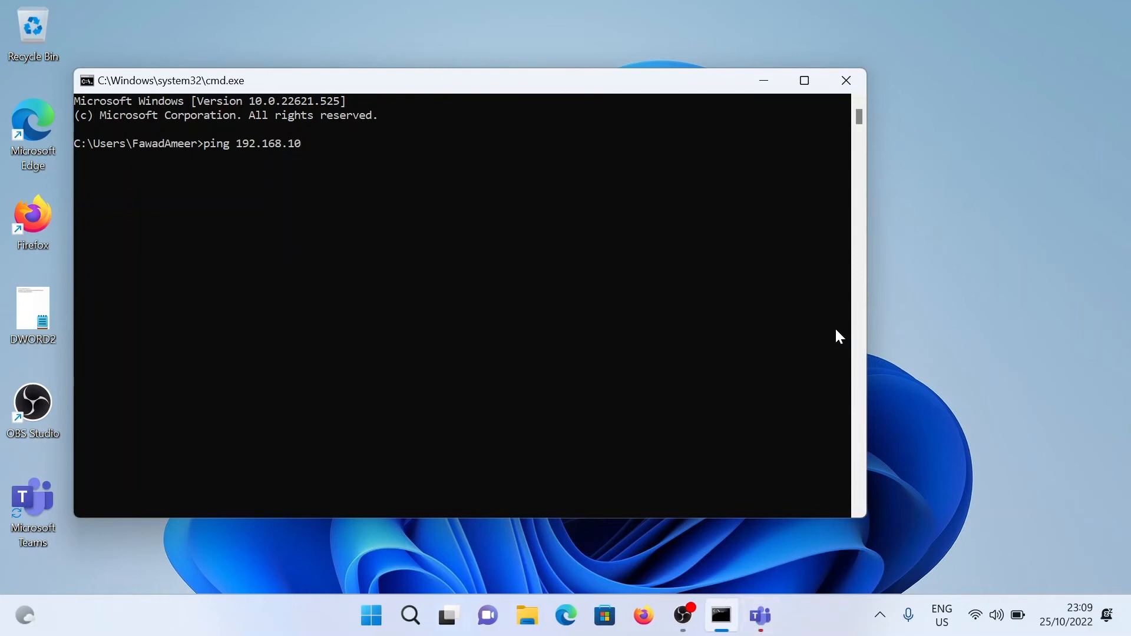
{"action": "type", "text": ".21"}
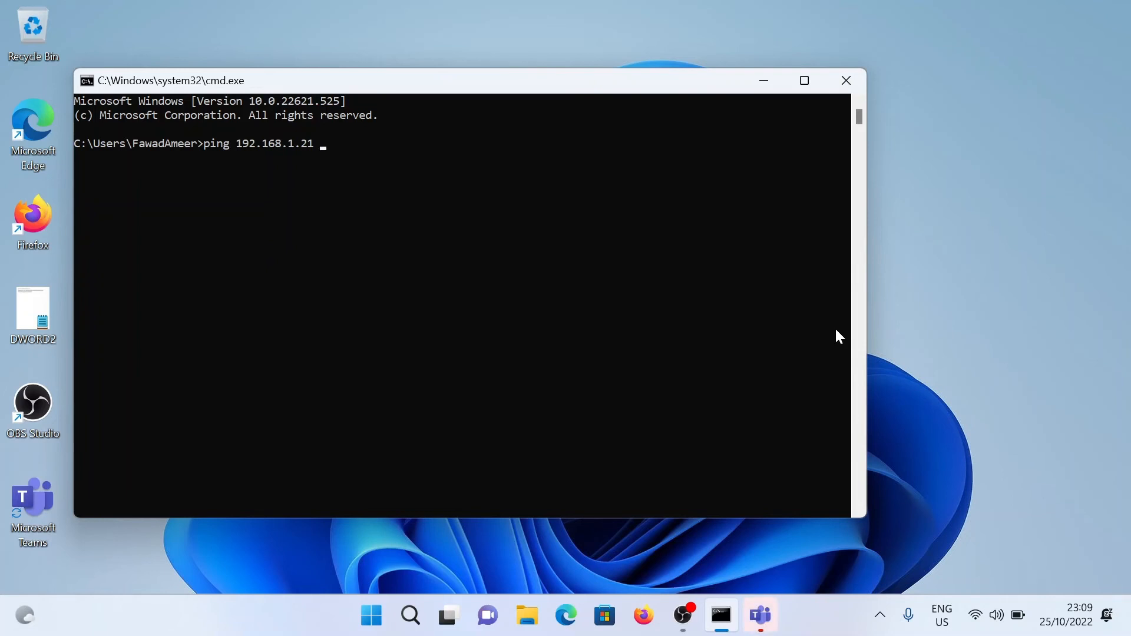
{"action": "key", "text": "Return"}
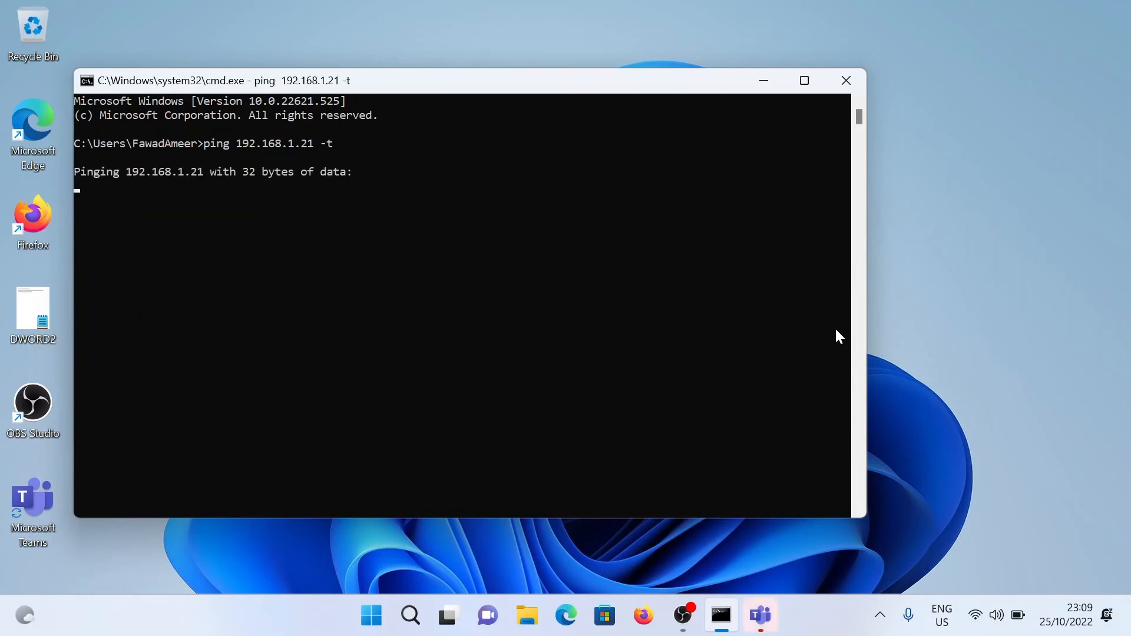
{"action": "mouse_move", "coordinate": [977, 620]}
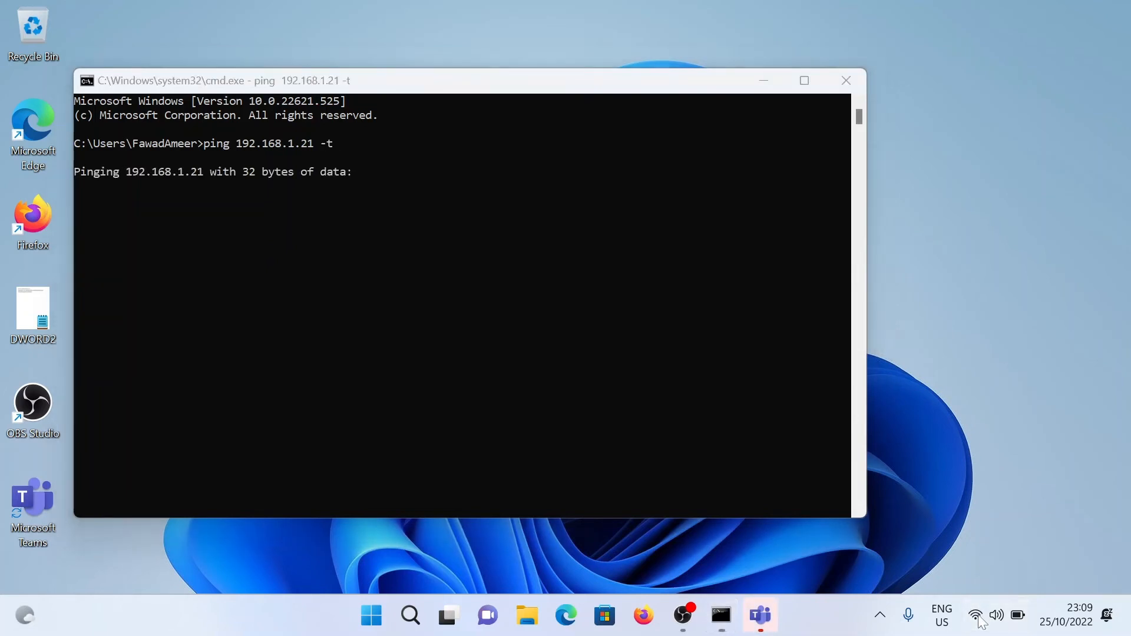
Connect the Office VPN from the taskbar's VPN connection list.
{"action": "left_click", "coordinate": [976, 615]}
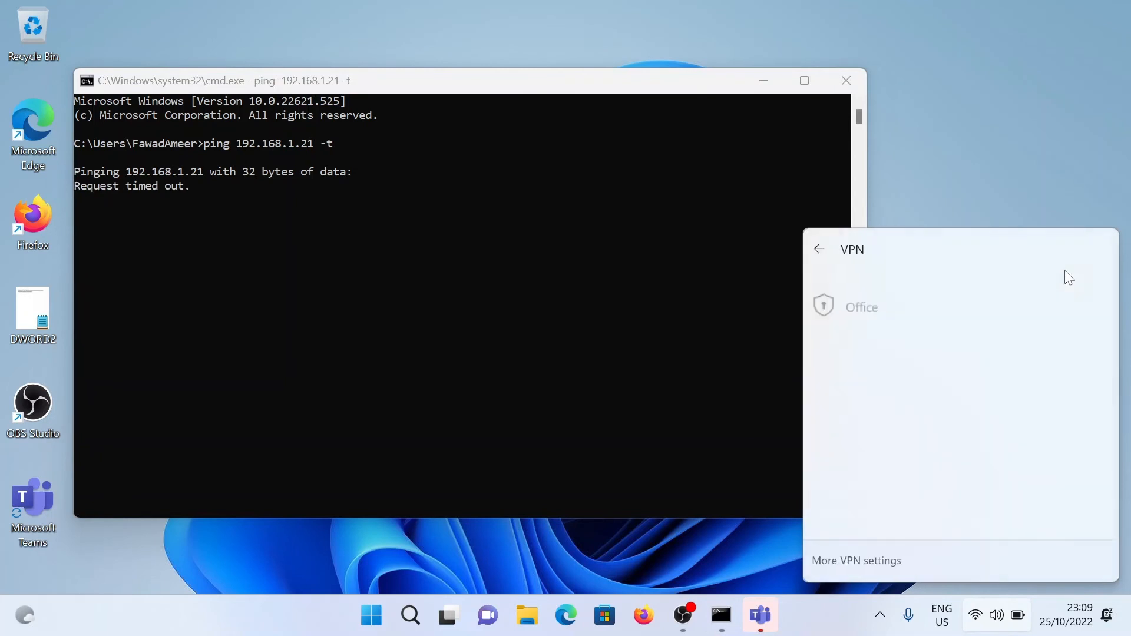
{"action": "left_click", "coordinate": [865, 306]}
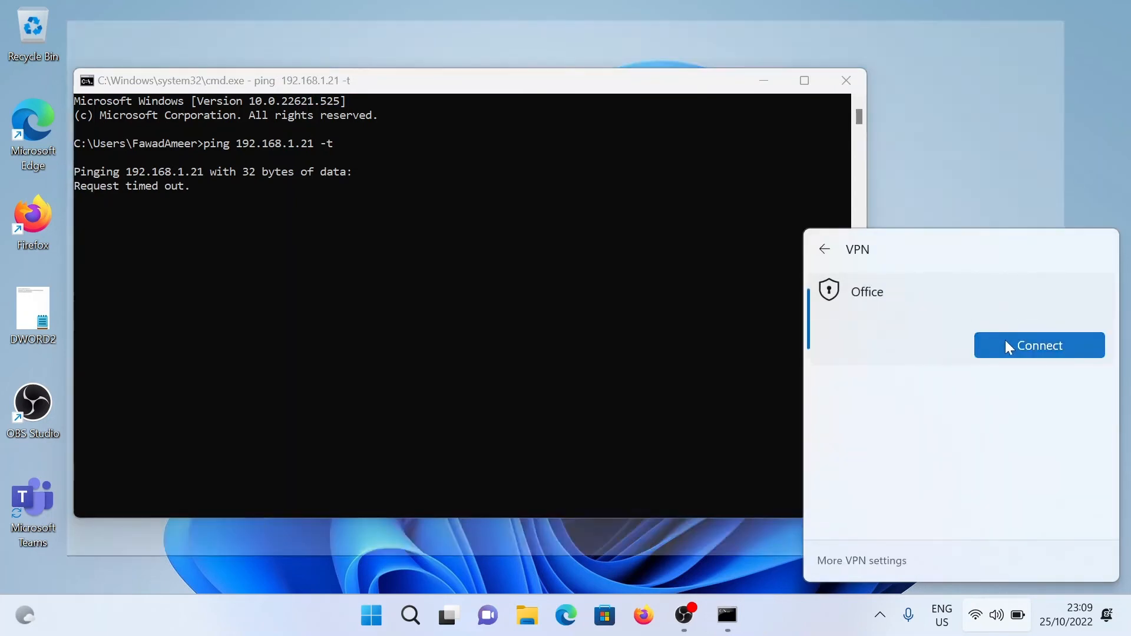
{"action": "left_click", "coordinate": [1038, 346]}
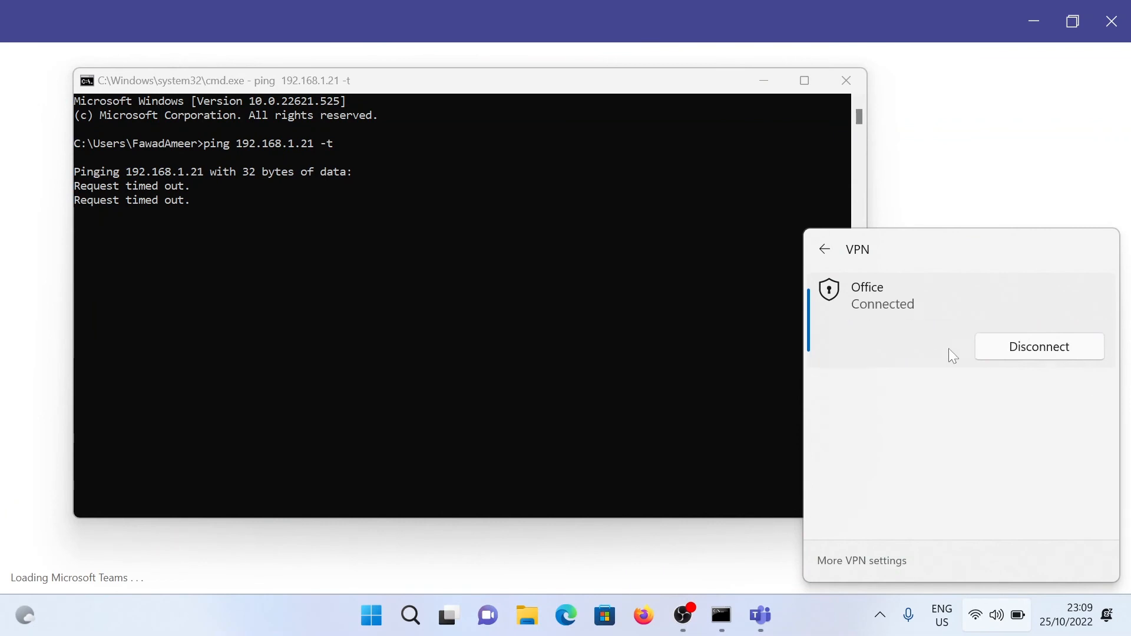
{"action": "mouse_move", "coordinate": [907, 340]}
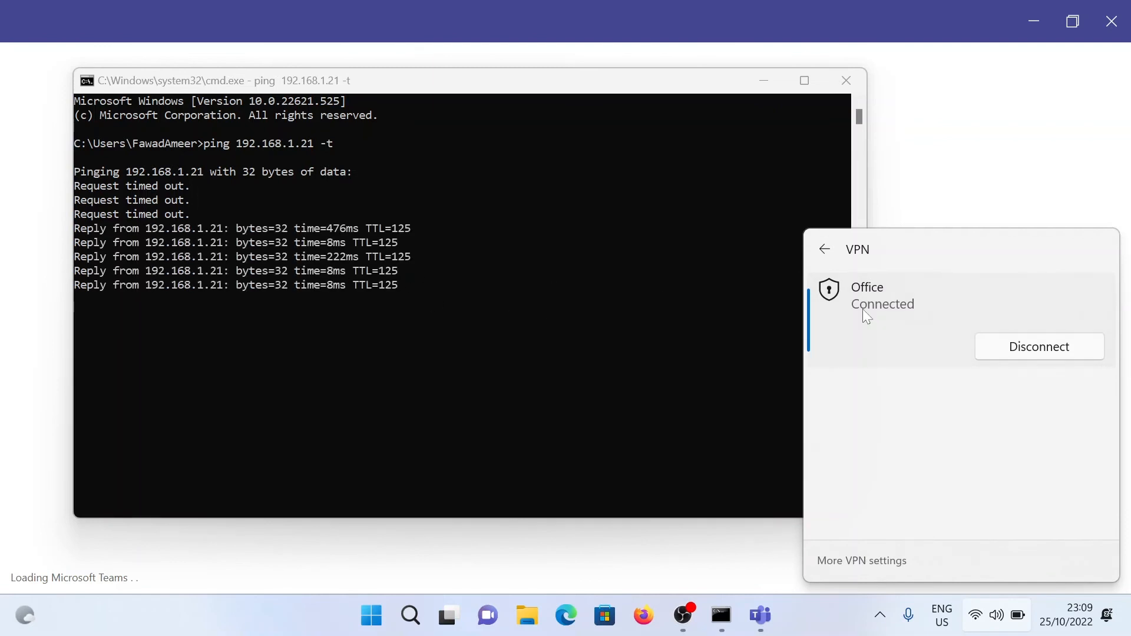
{"action": "mouse_move", "coordinate": [855, 68]}
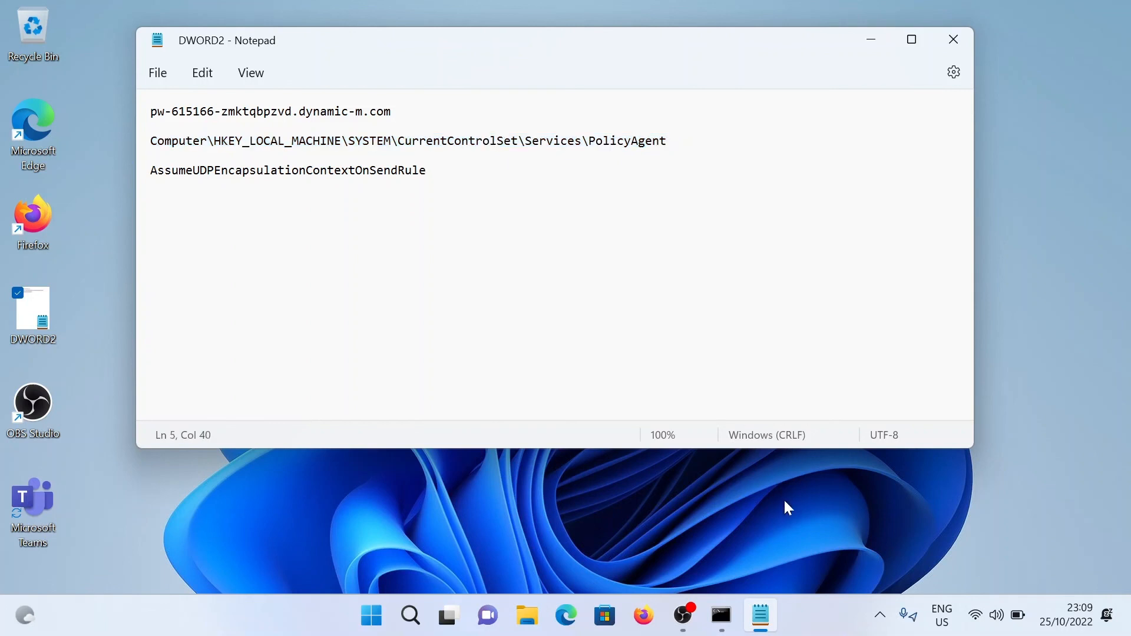
{"action": "mouse_move", "coordinate": [735, 552]}
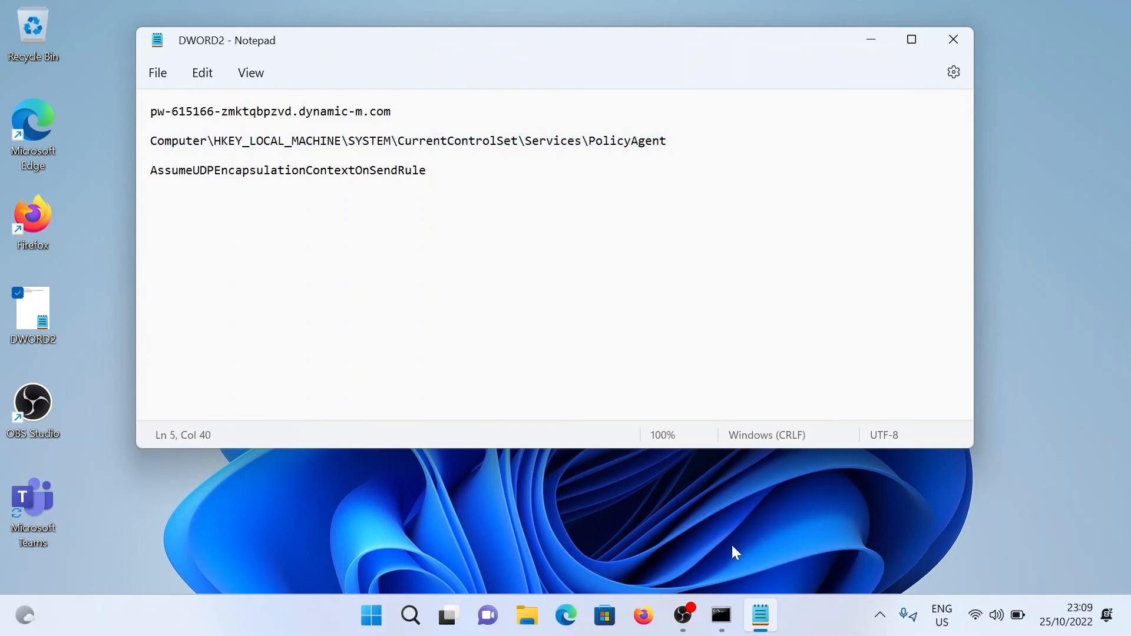
{"action": "left_click", "coordinate": [425, 170]}
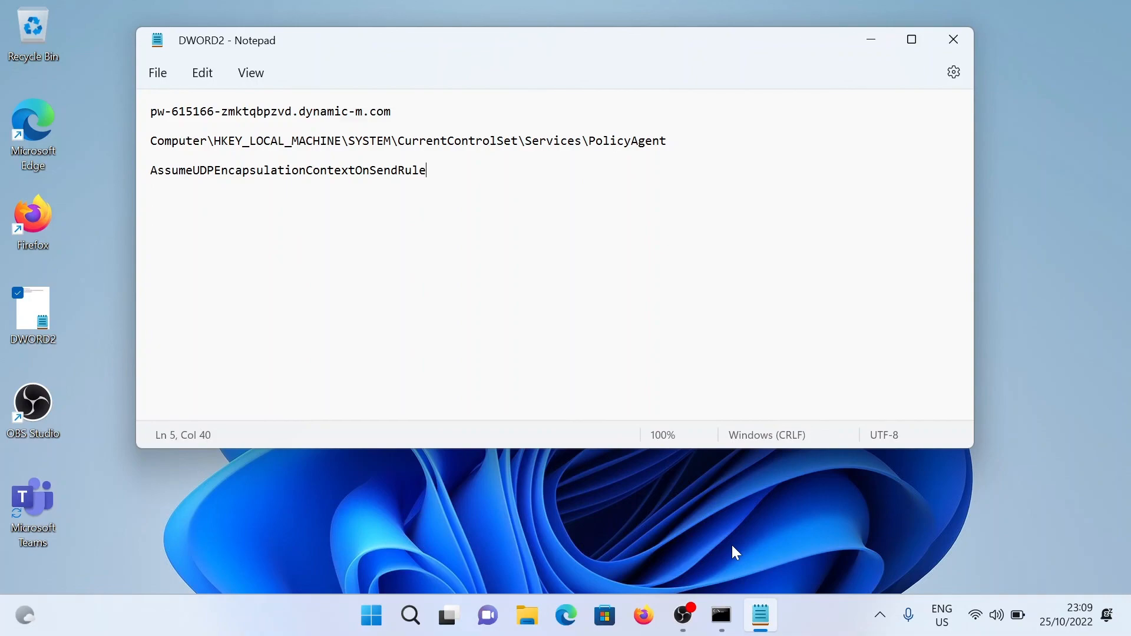